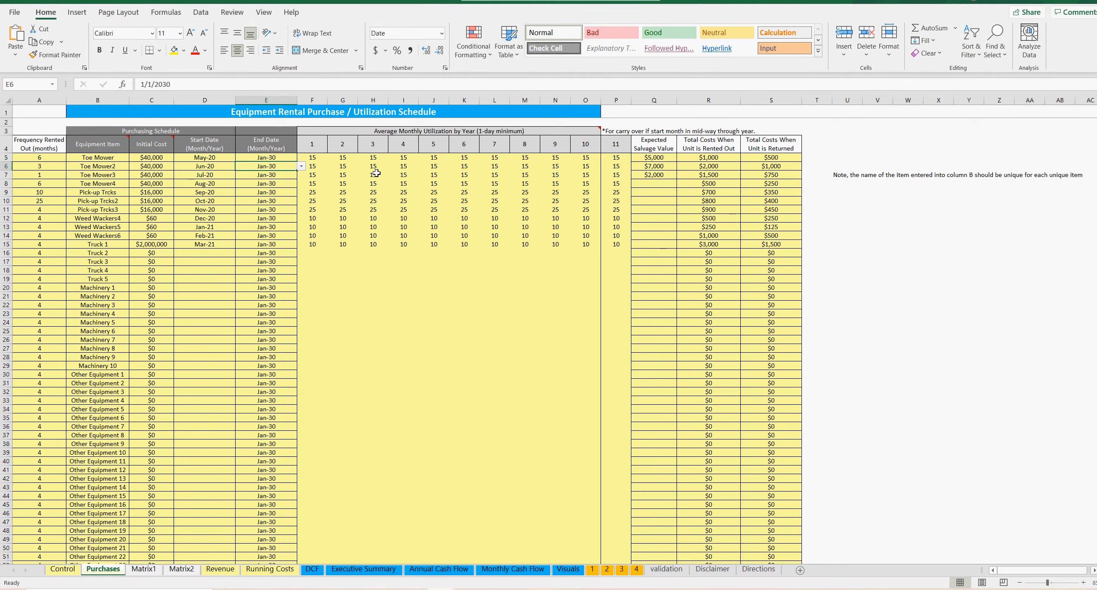
mouse_move(432, 254)
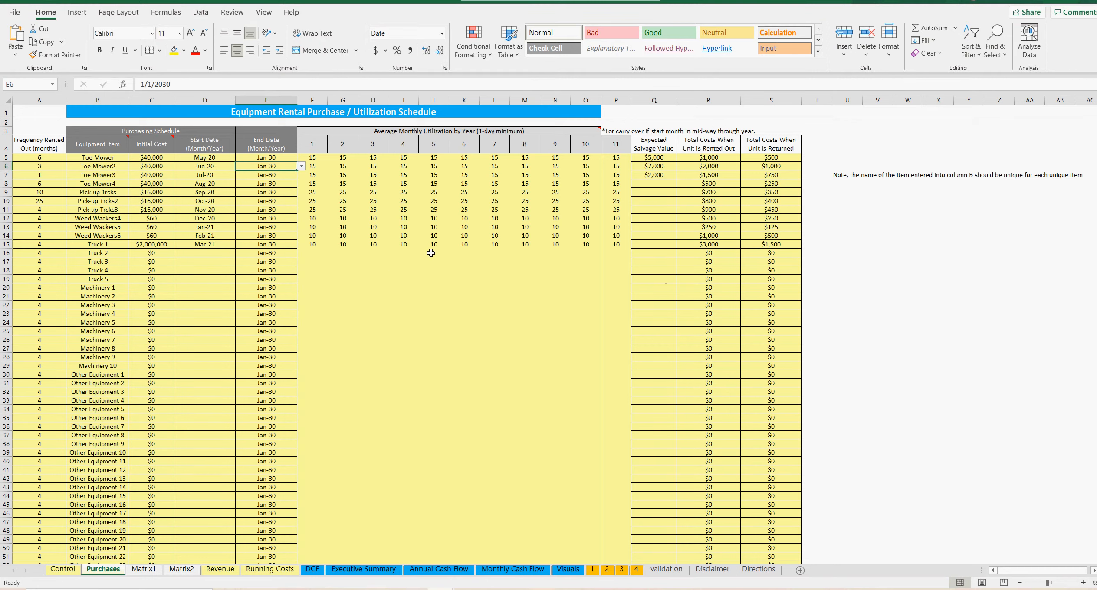
mouse_move(710, 393)
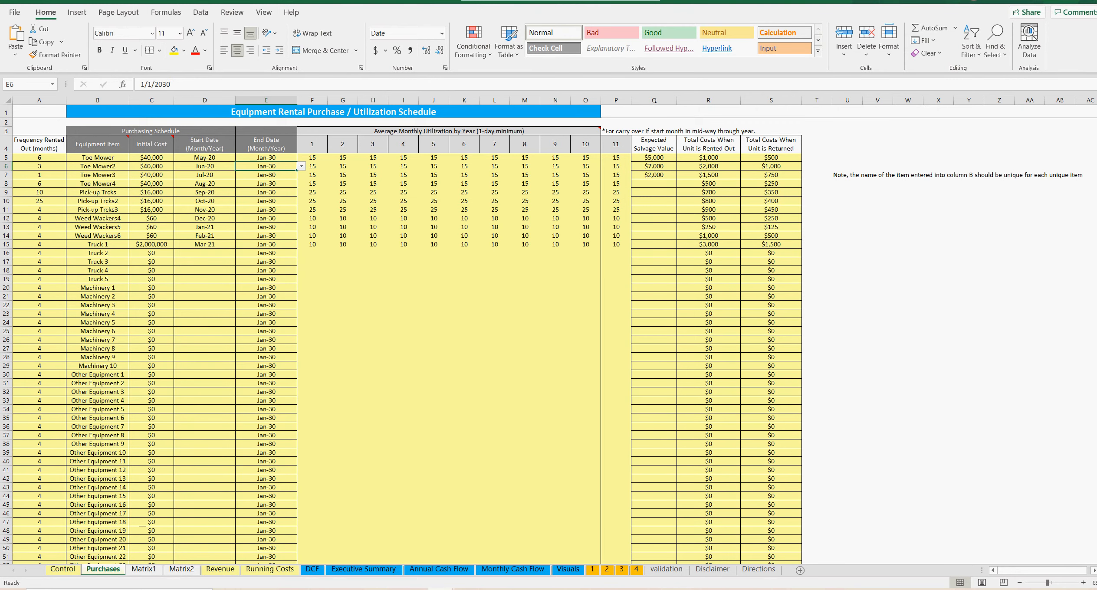
Show the Revenue Assumptions sheet with unit purchases, seven-year depreciation life and unit loss rates.
left_click(153, 570)
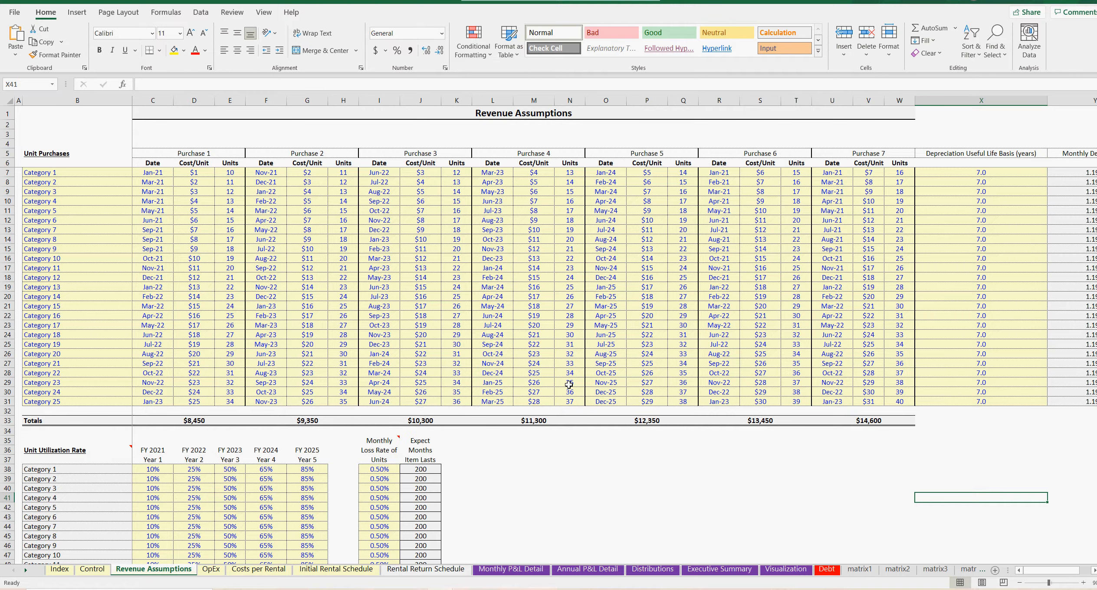
mouse_move(700, 359)
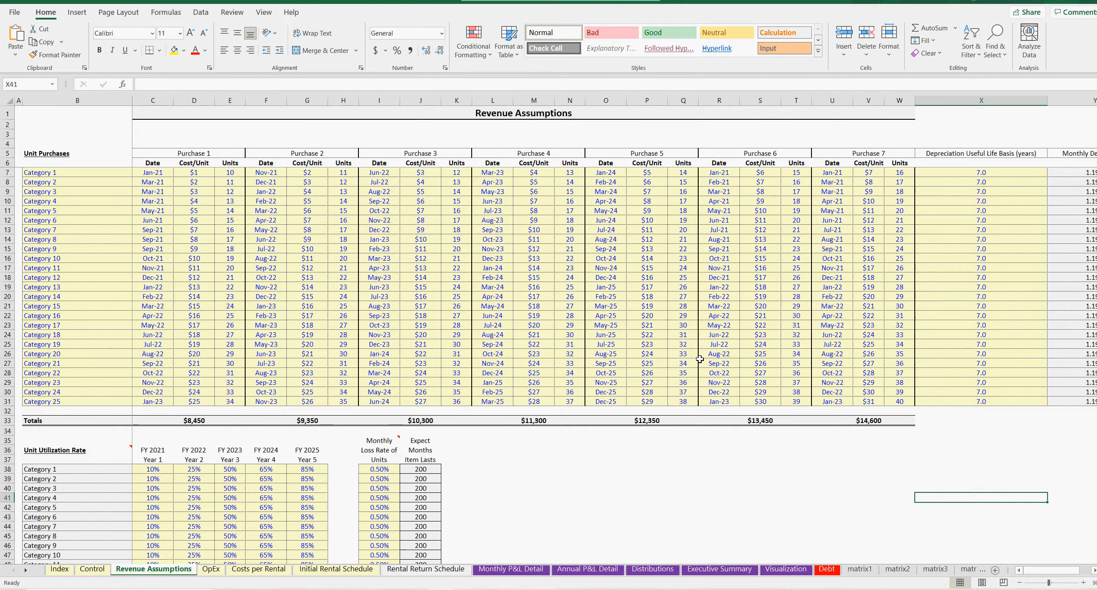
mouse_move(435, 329)
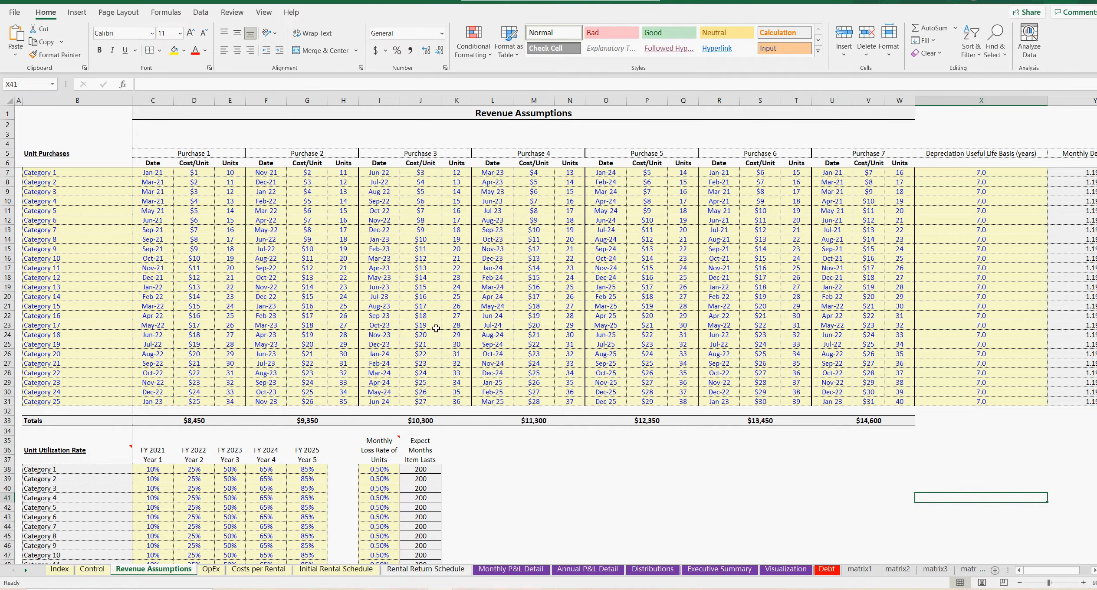
mouse_move(187, 183)
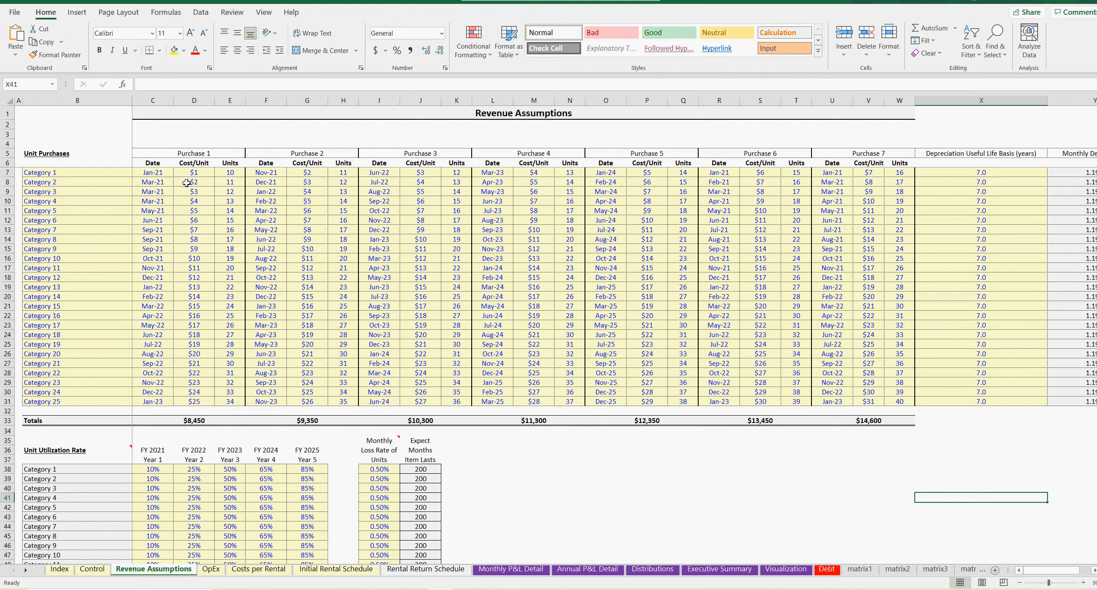
mouse_move(210, 219)
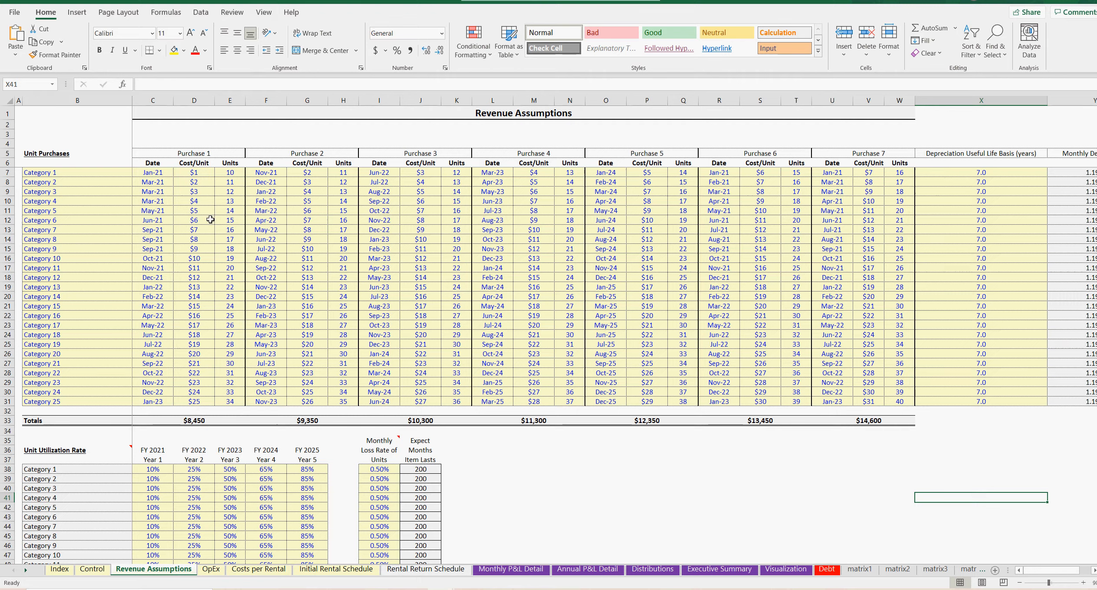
mouse_move(596, 383)
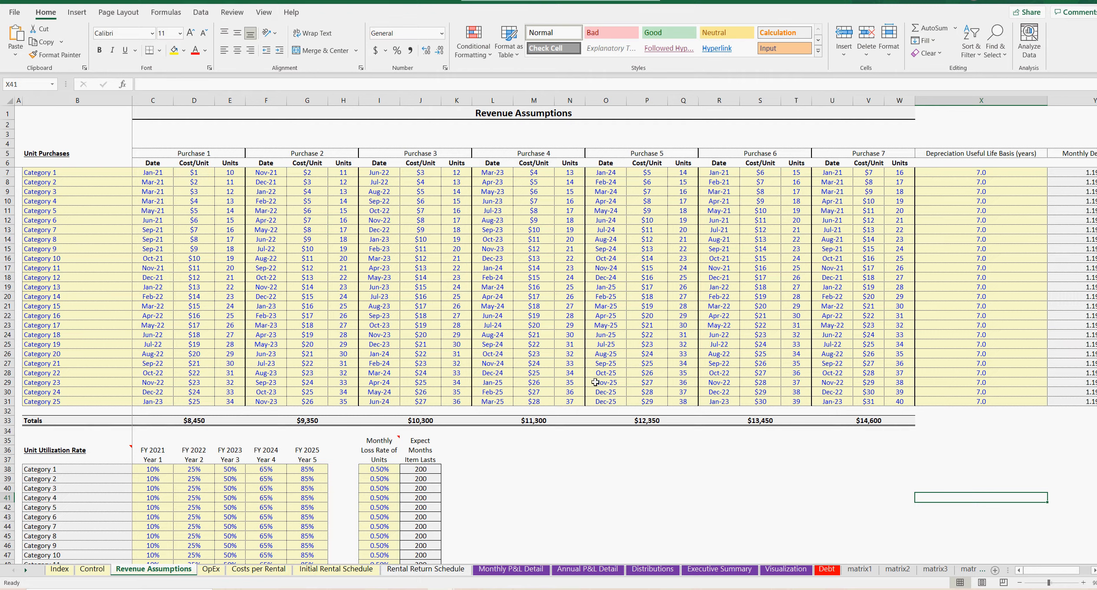
mouse_move(250, 563)
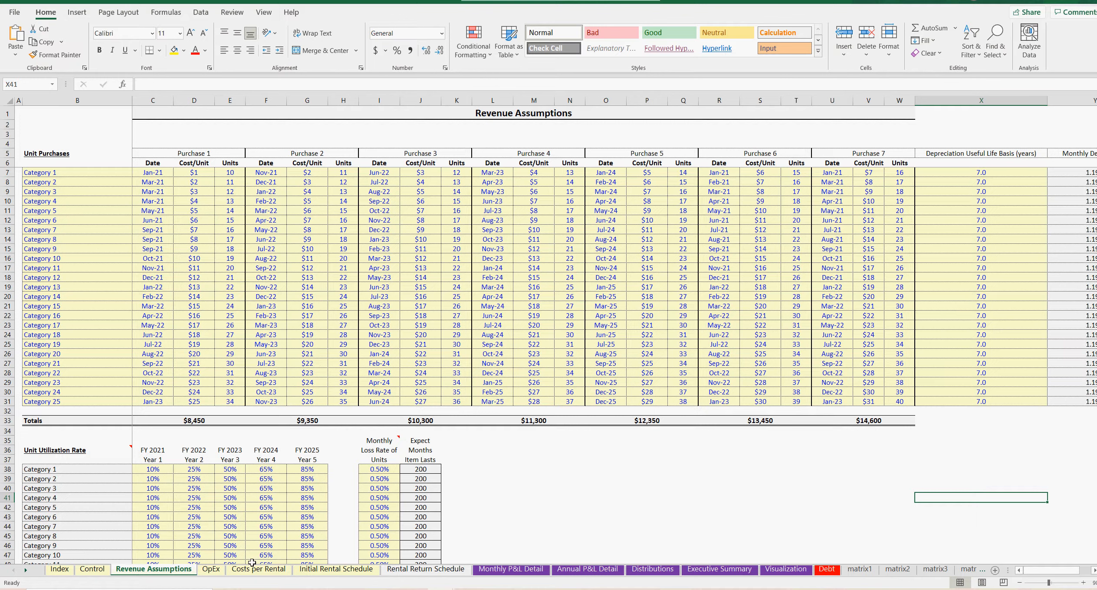
mouse_move(389, 161)
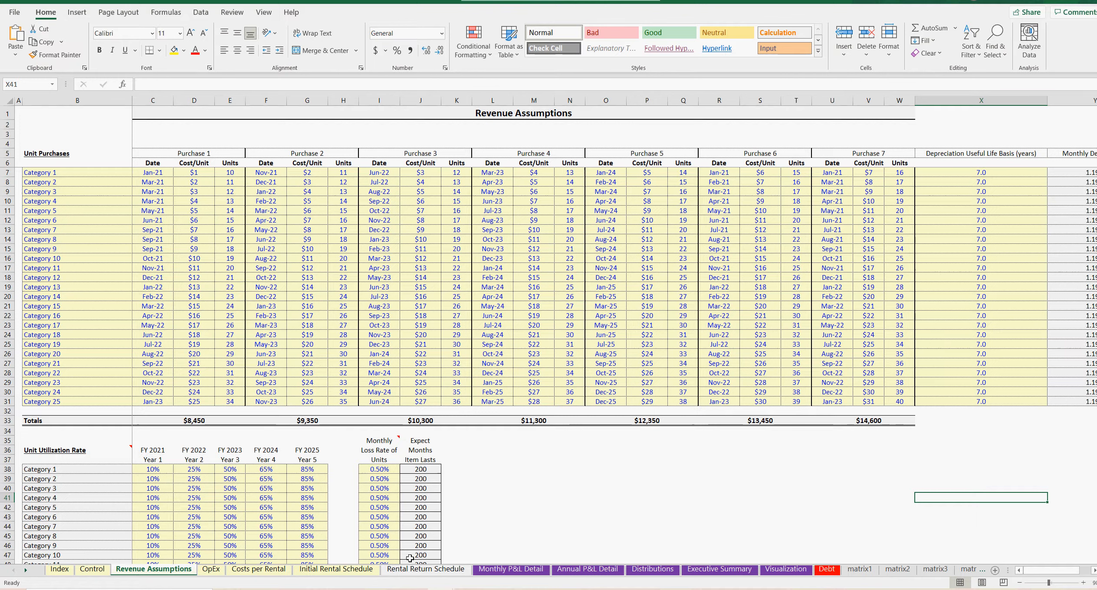
Review Category 1 initial rental costs, including the admin paperwork fee and extra slot cost.
left_click(258, 570)
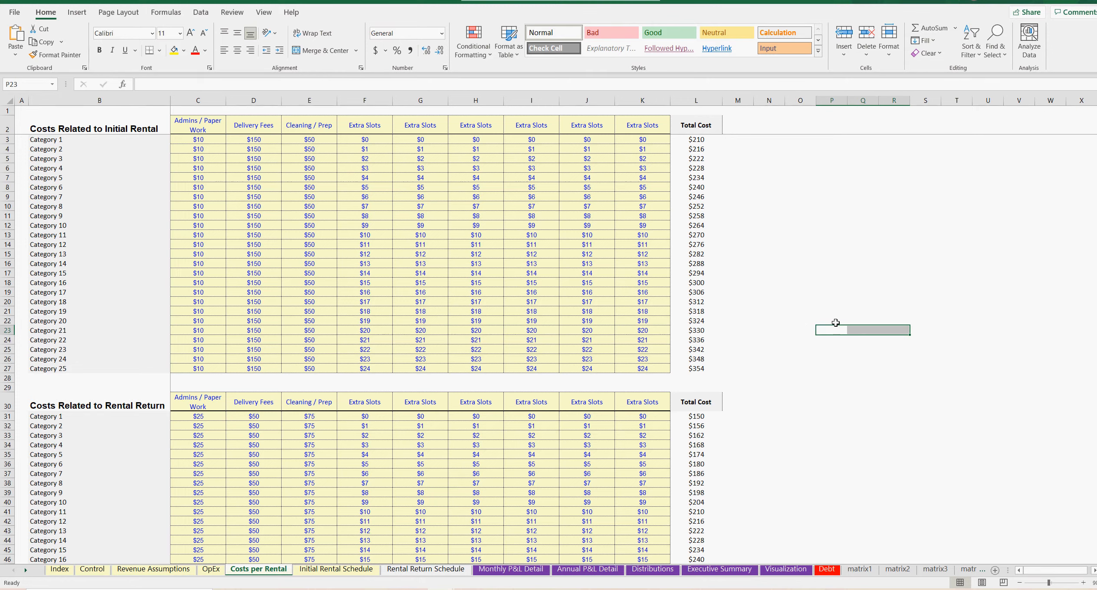
left_click(832, 321)
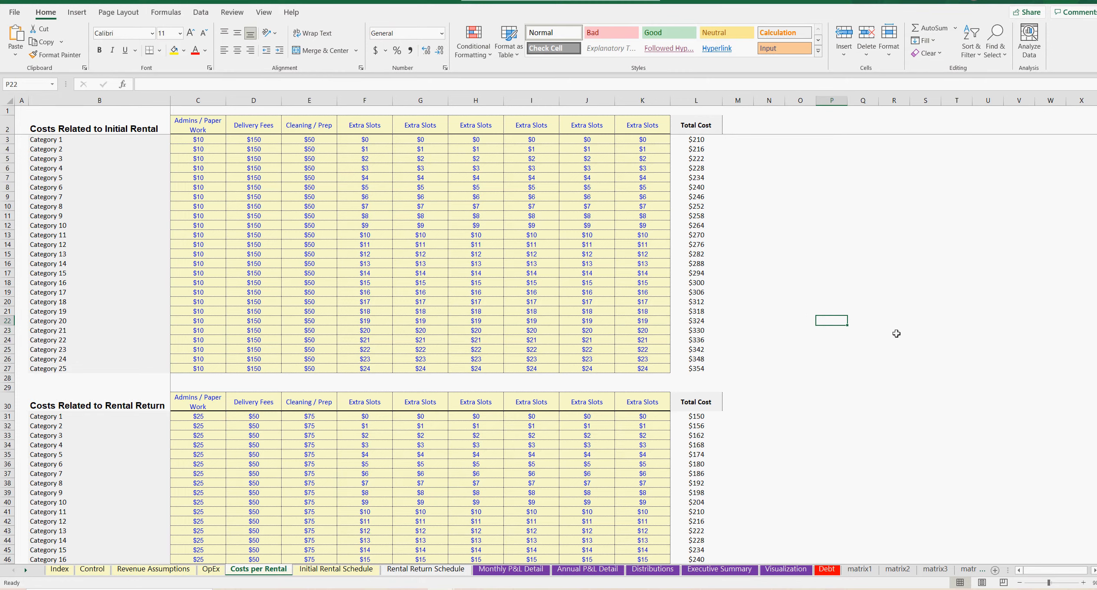
mouse_move(958, 334)
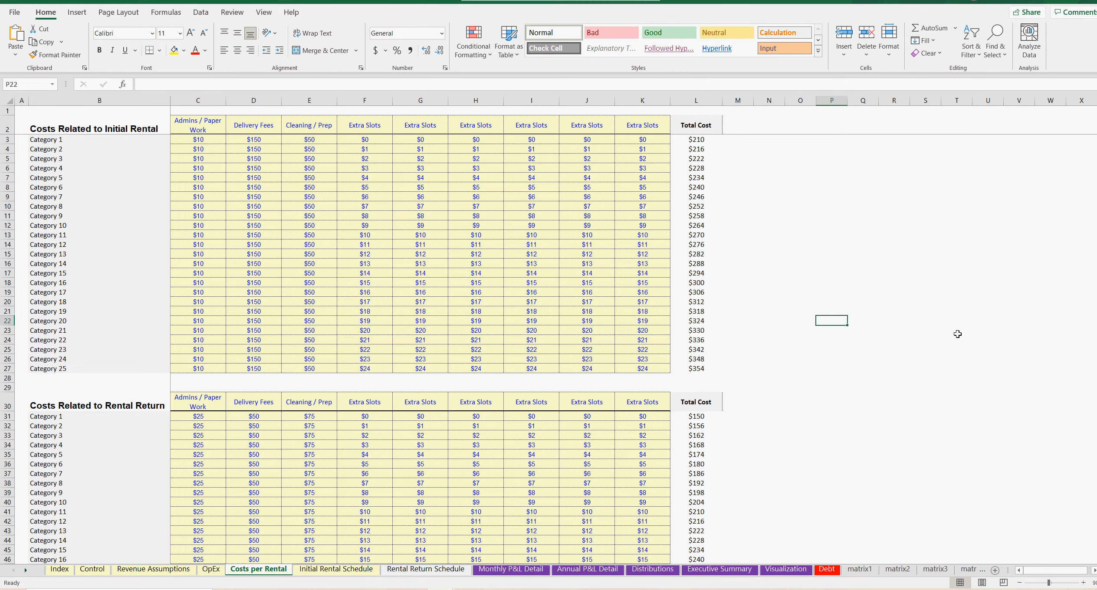
mouse_move(1001, 342)
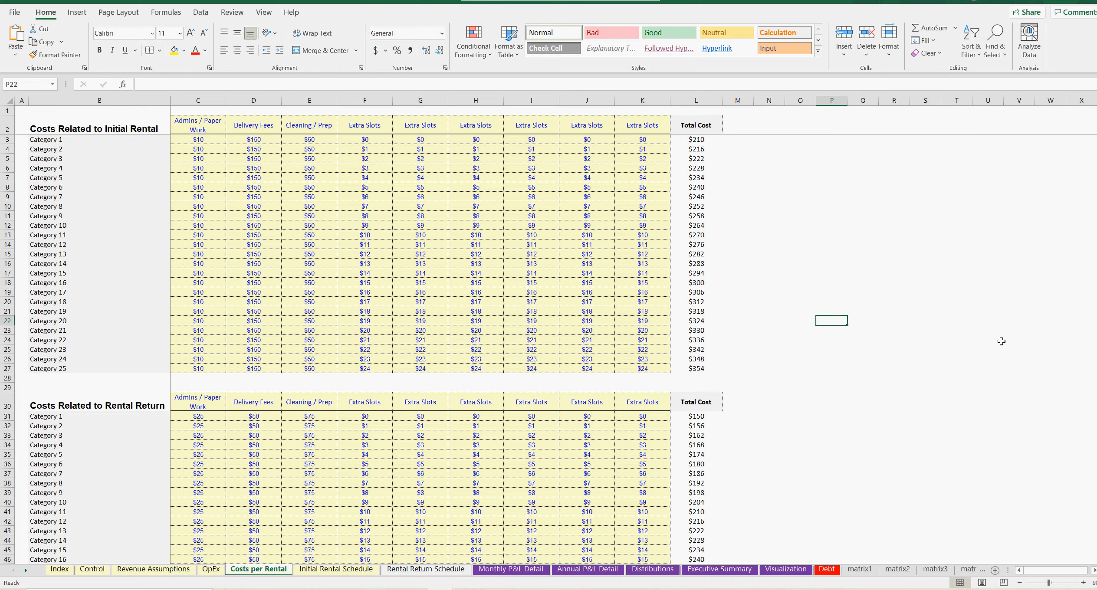
mouse_move(832, 322)
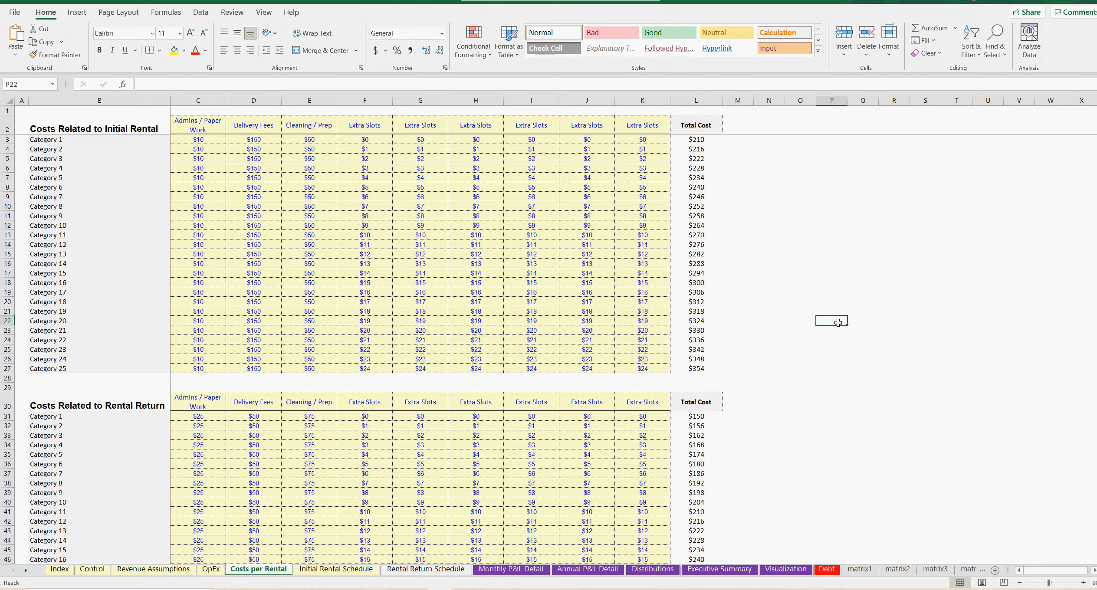
mouse_move(771, 350)
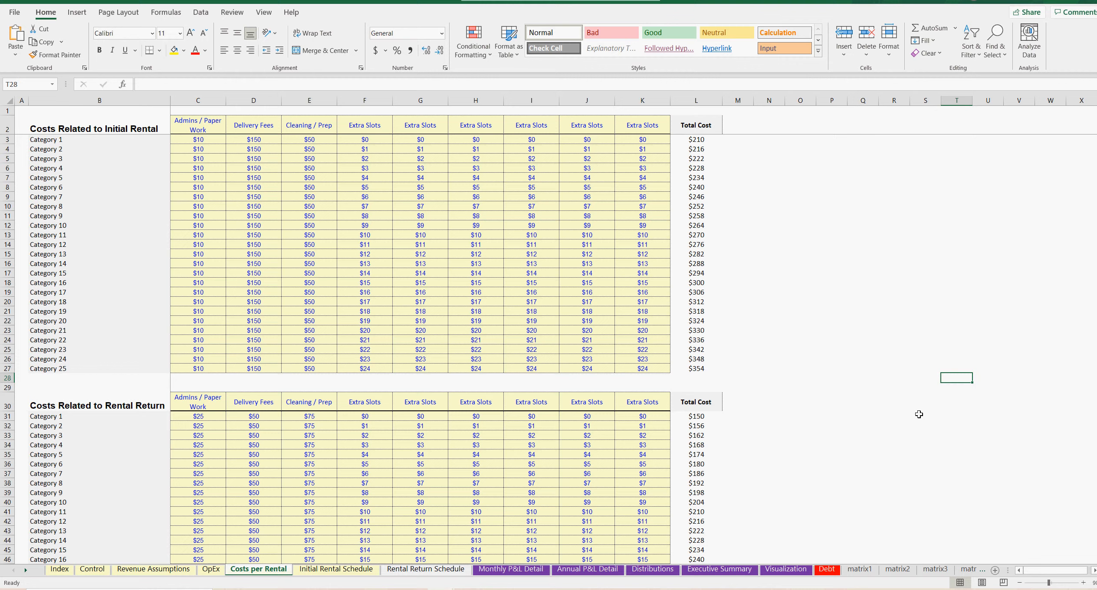
mouse_move(859, 364)
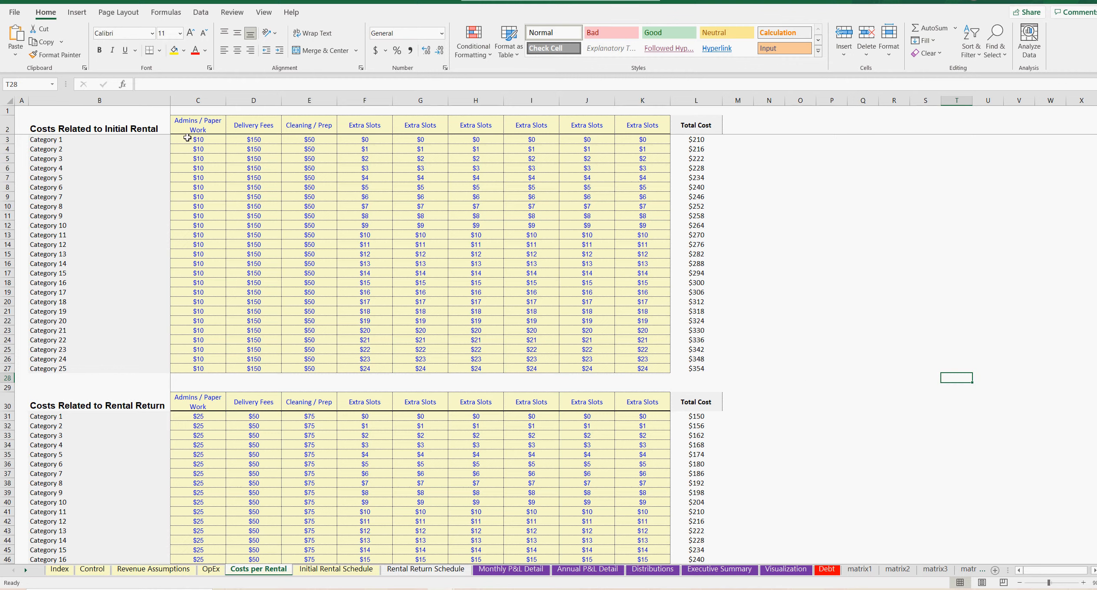
mouse_move(94, 140)
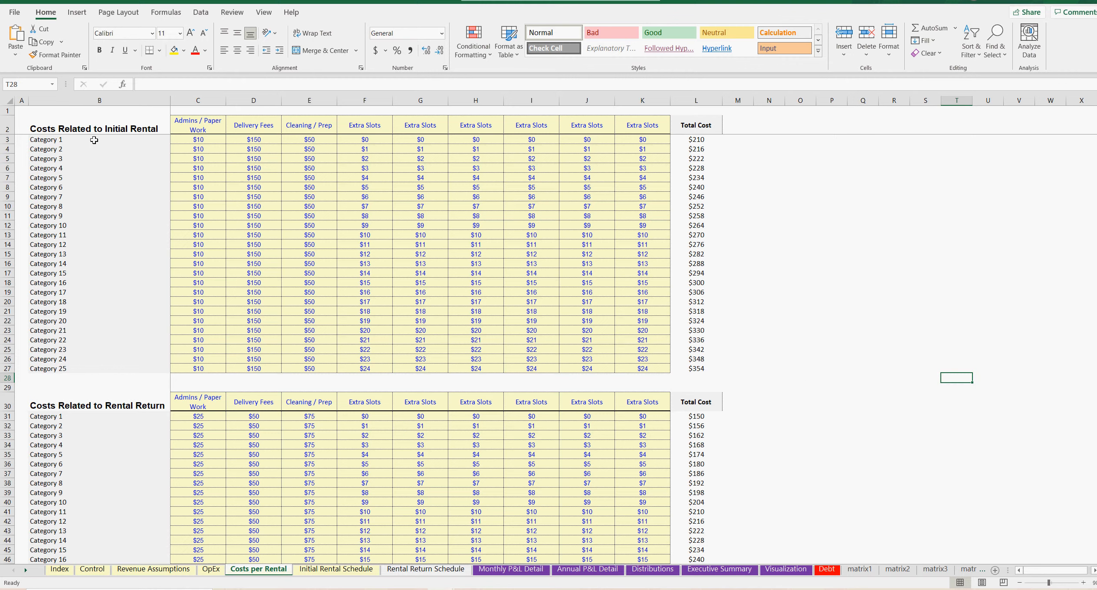
left_click_drag(197, 139, 531, 148)
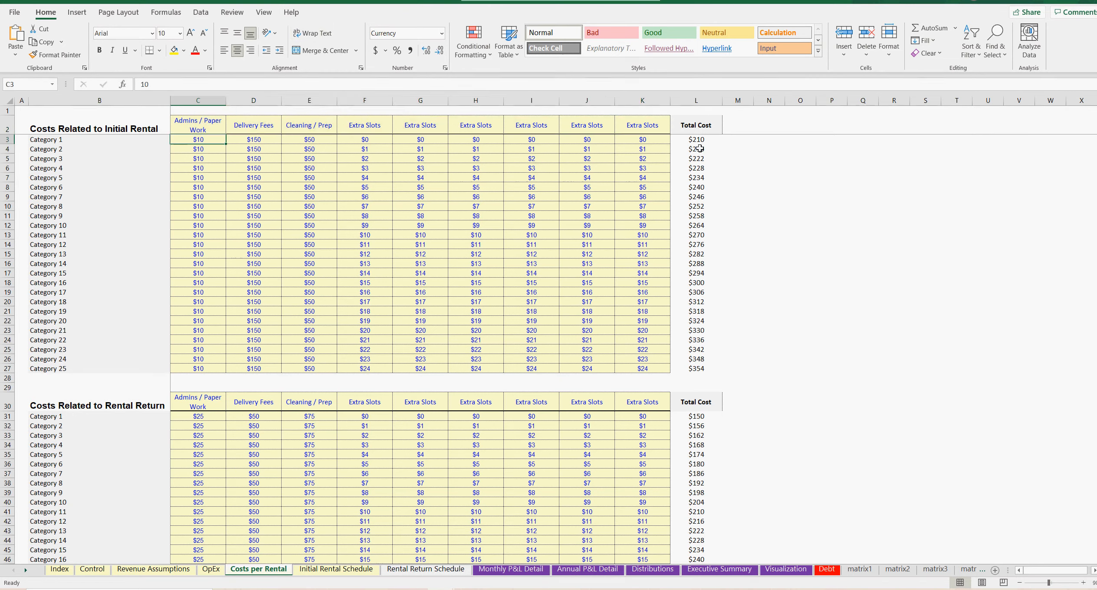
left_click(775, 264)
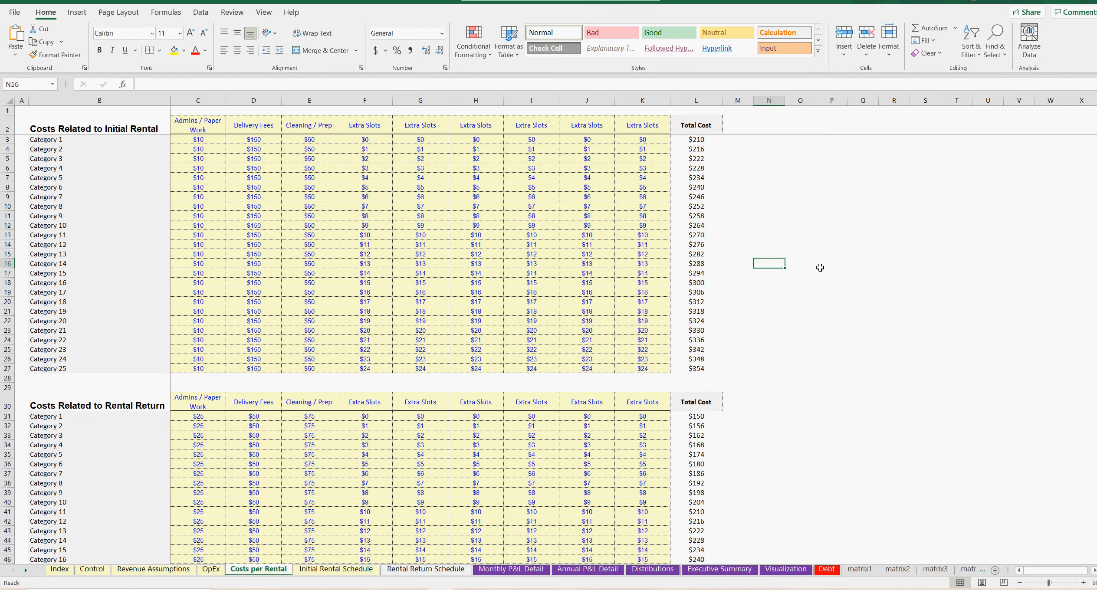
left_click(586, 139)
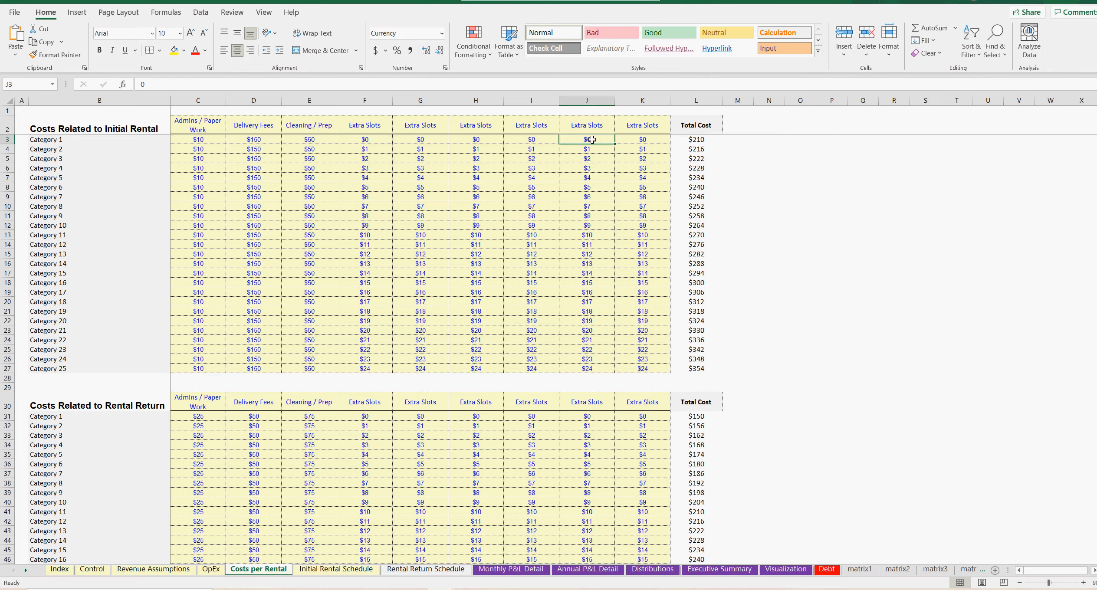
Select the return costs for Categories 1 to 10, then show the Initial Rental Schedule.
left_click(253, 140)
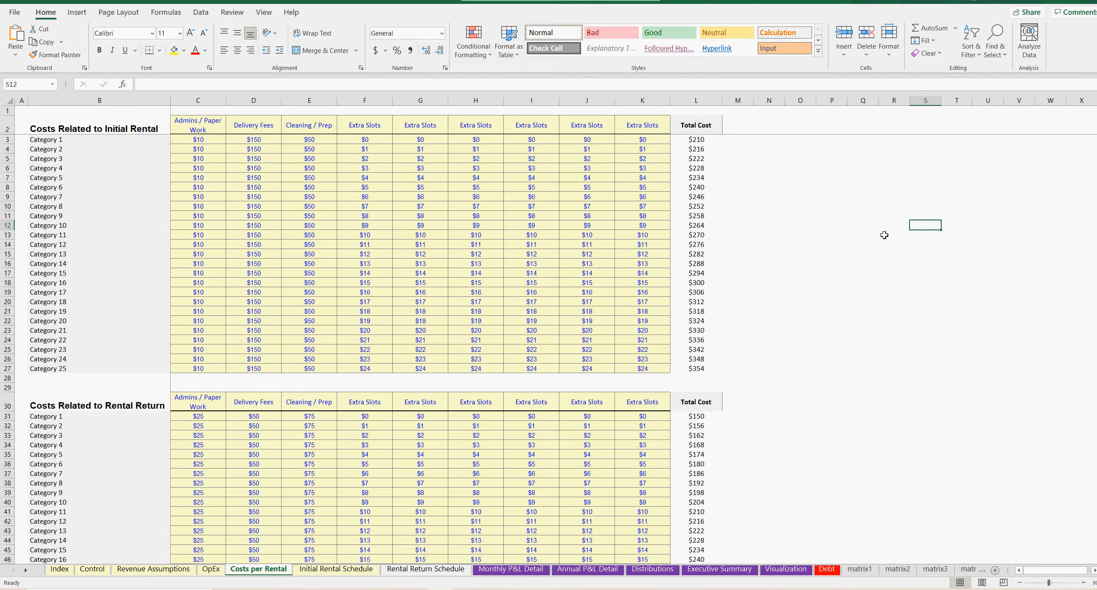
mouse_move(204, 419)
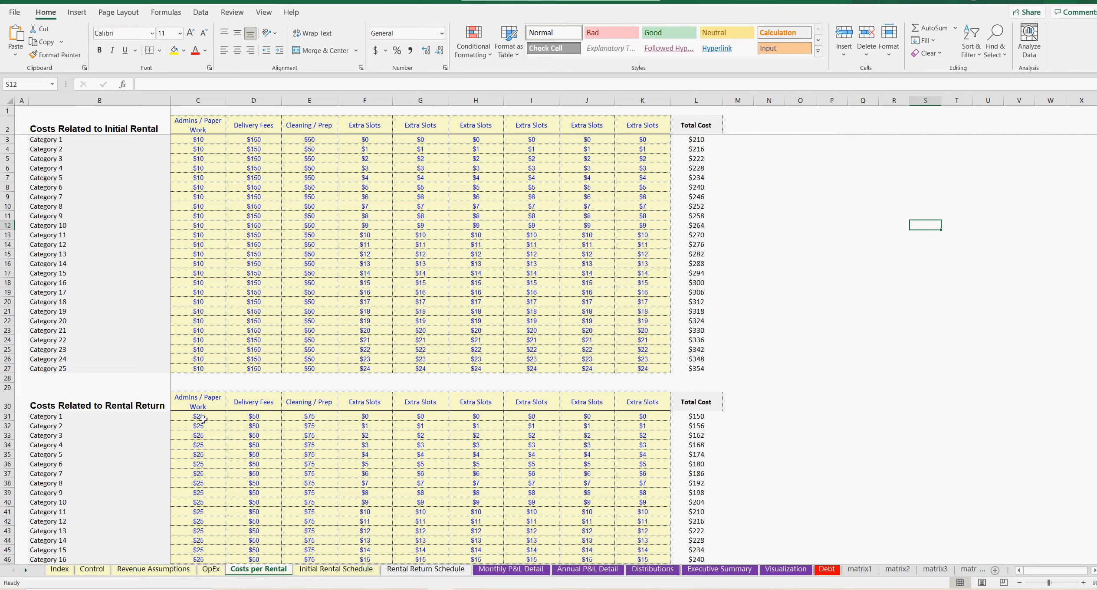
left_click_drag(198, 416, 642, 502)
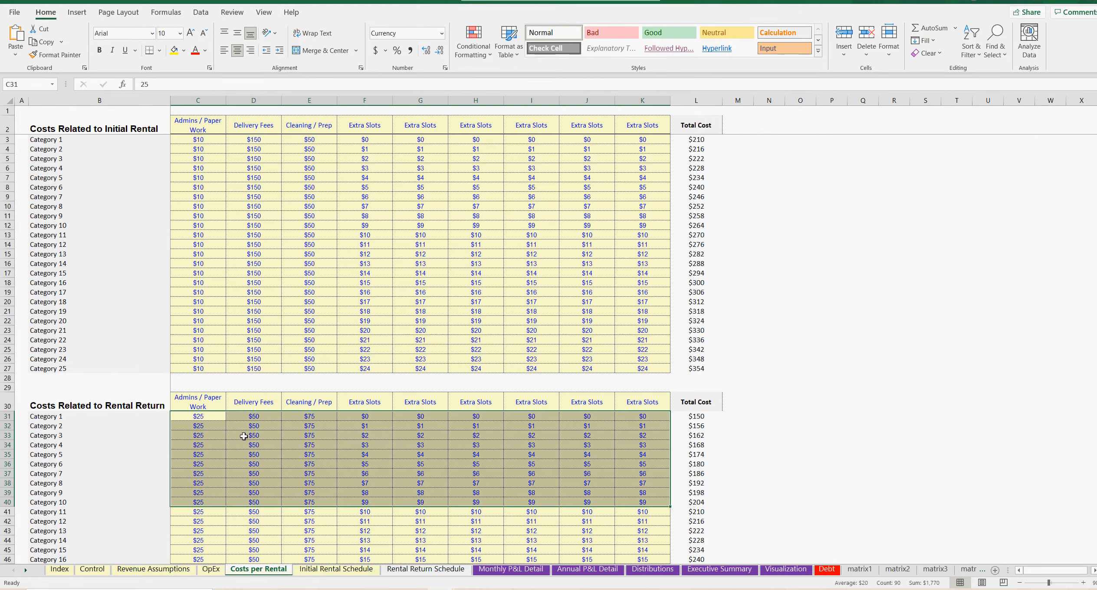
left_click(254, 168)
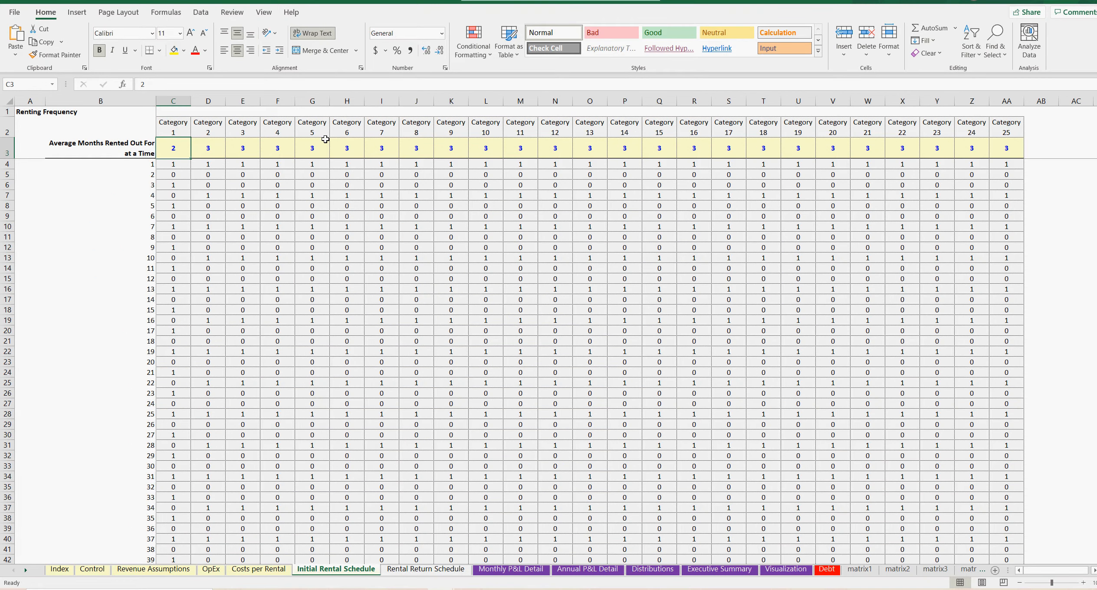
left_click(173, 164)
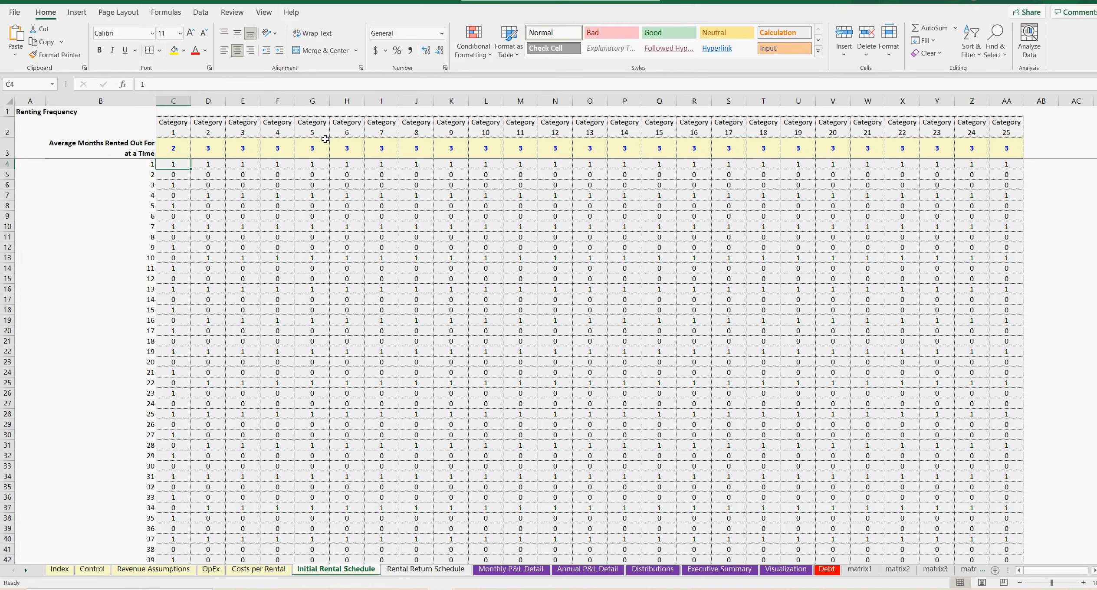
left_click(173, 184)
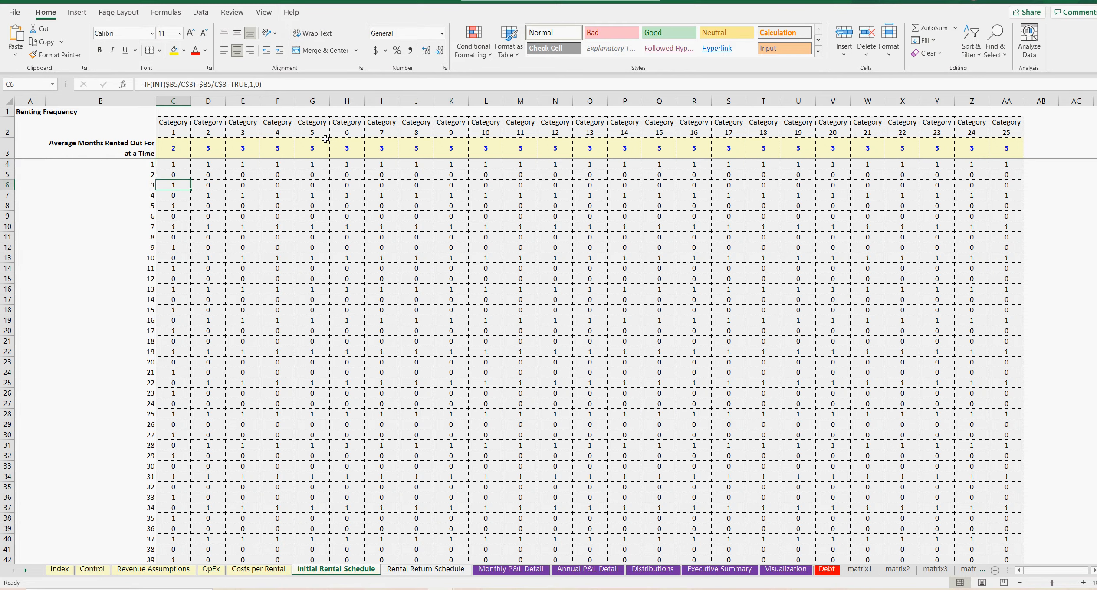
left_click(172, 206)
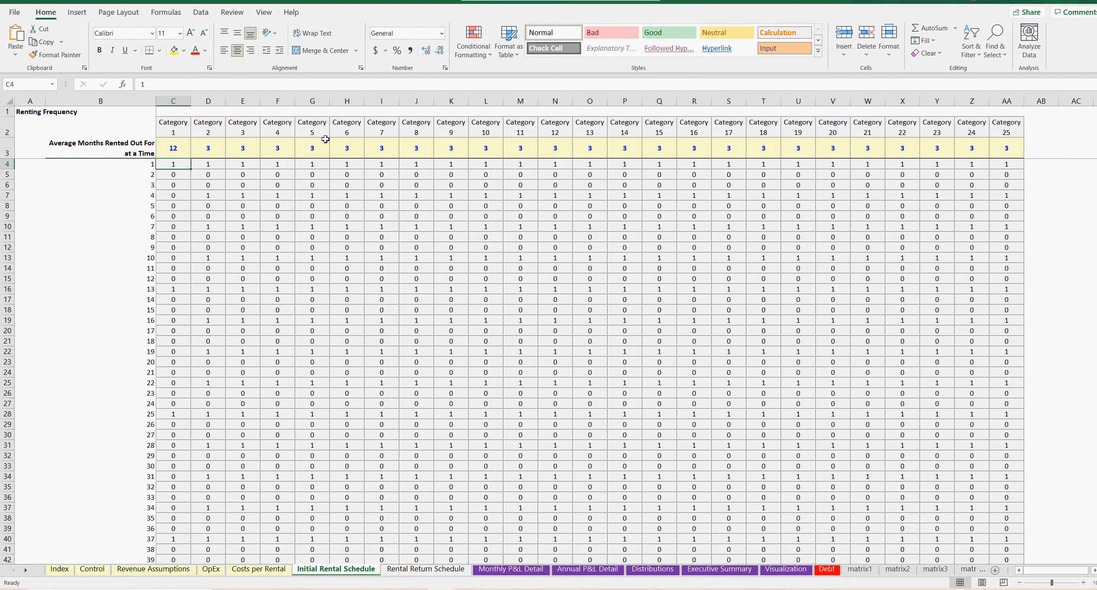
left_click(173, 258)
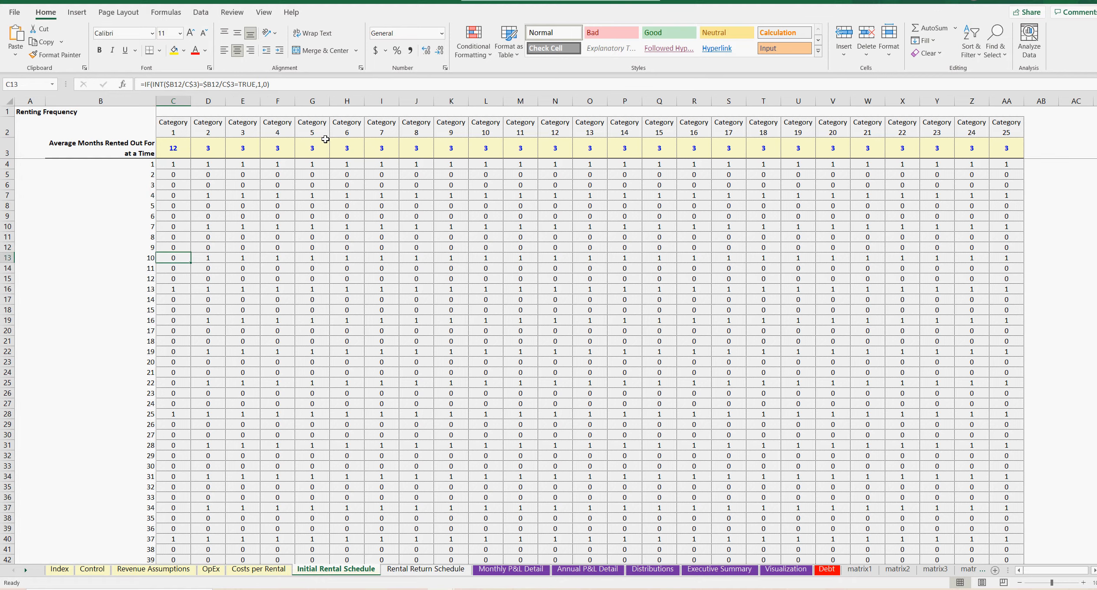
left_click(173, 352)
type("2")
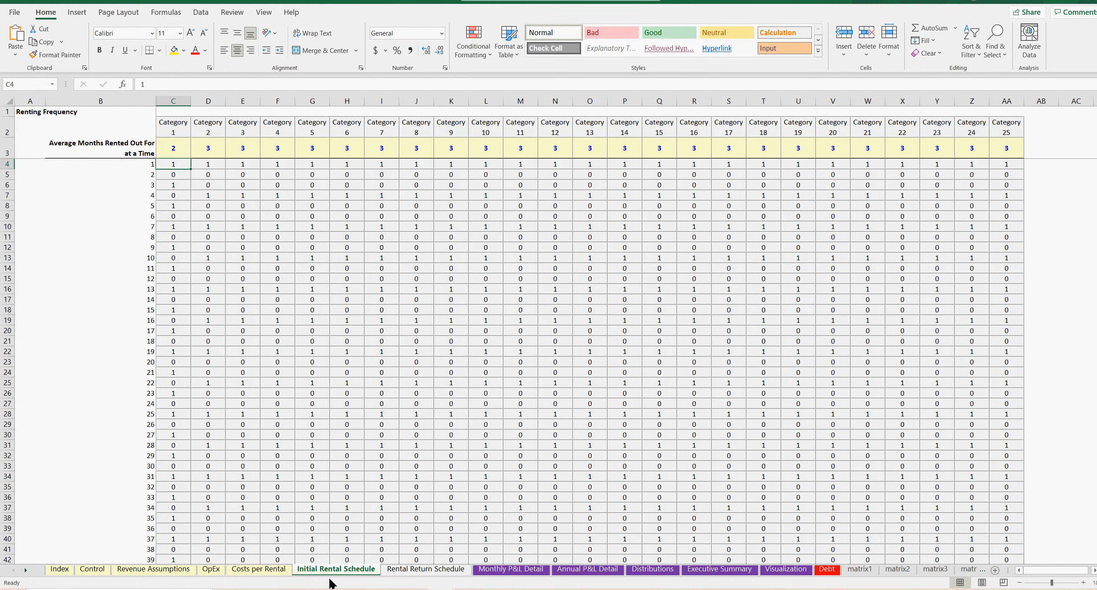
Inspect Category 1's first-month rental flag and the month 2 rental frequency formula.
left_click(425, 570)
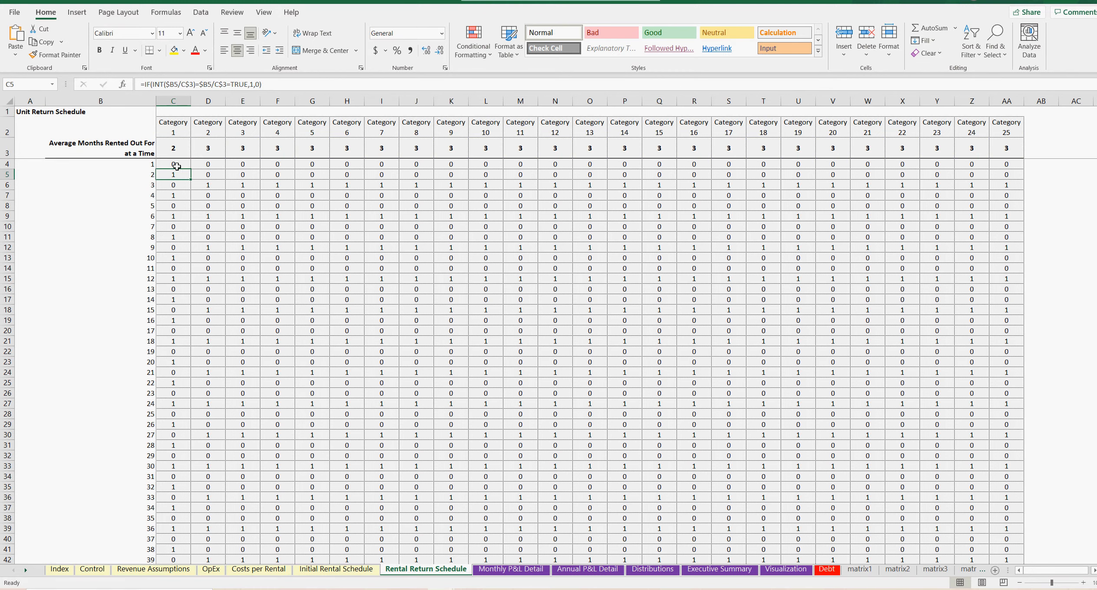
left_click(172, 206)
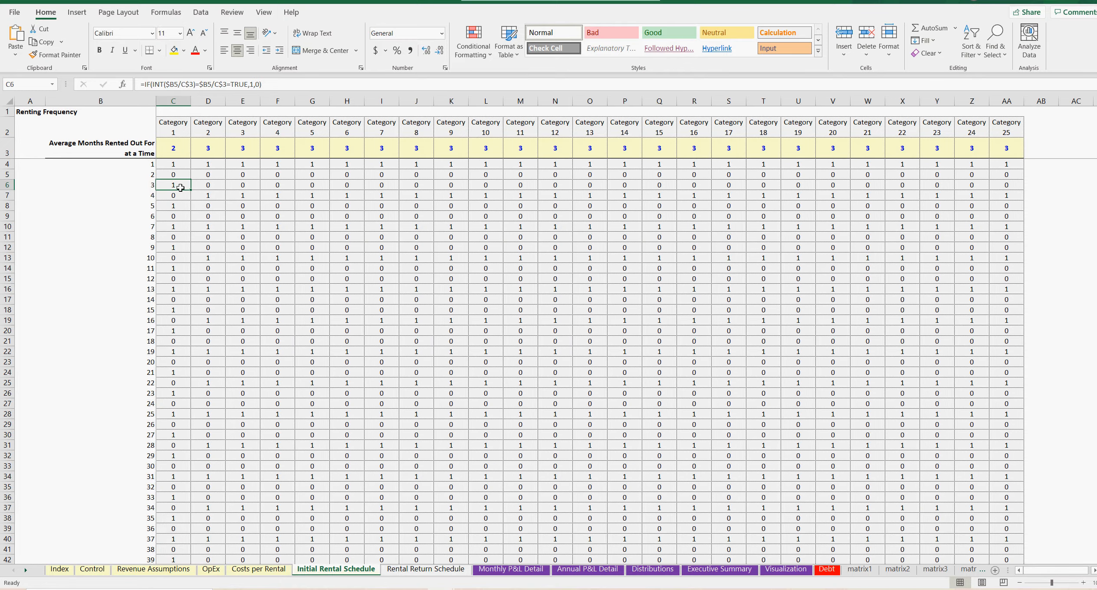
left_click(174, 165)
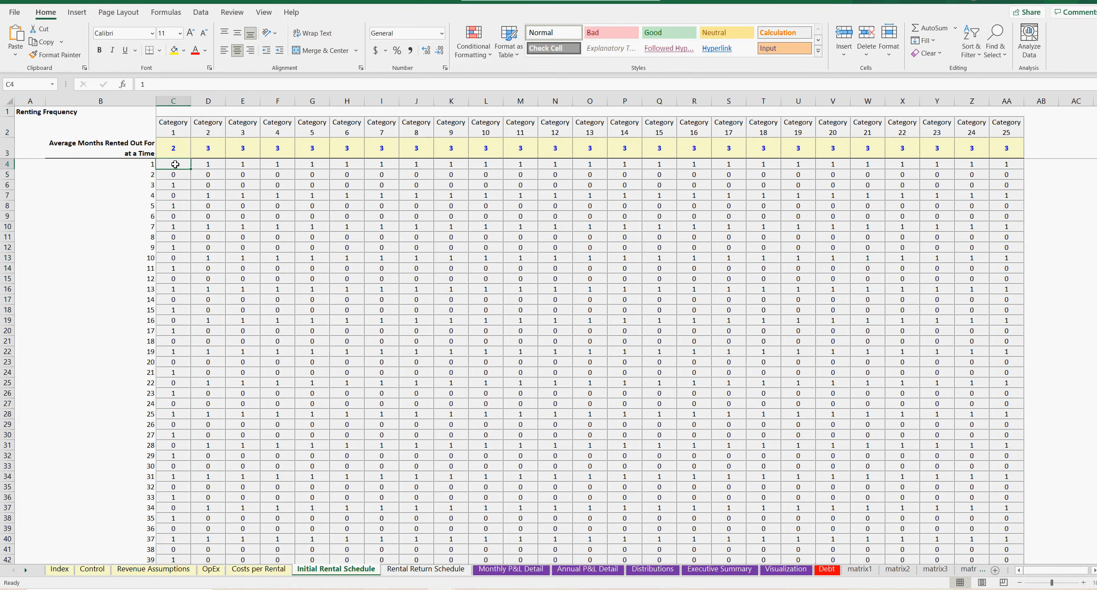
left_click(173, 174)
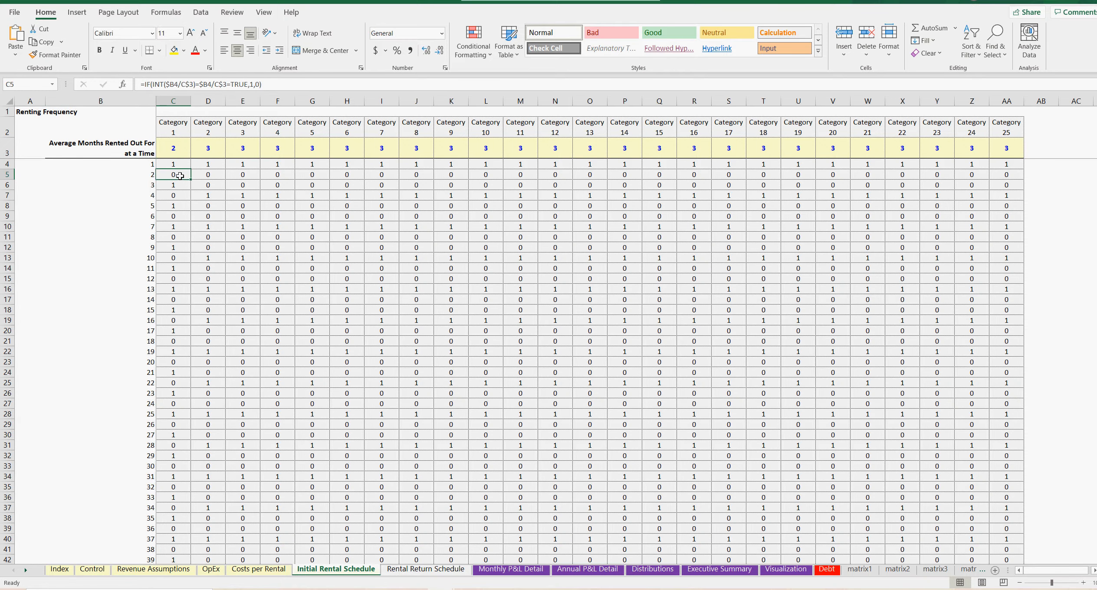
On Rental Return Schedule, select column B month numbers and check the month 4 return formula.
left_click(425, 569)
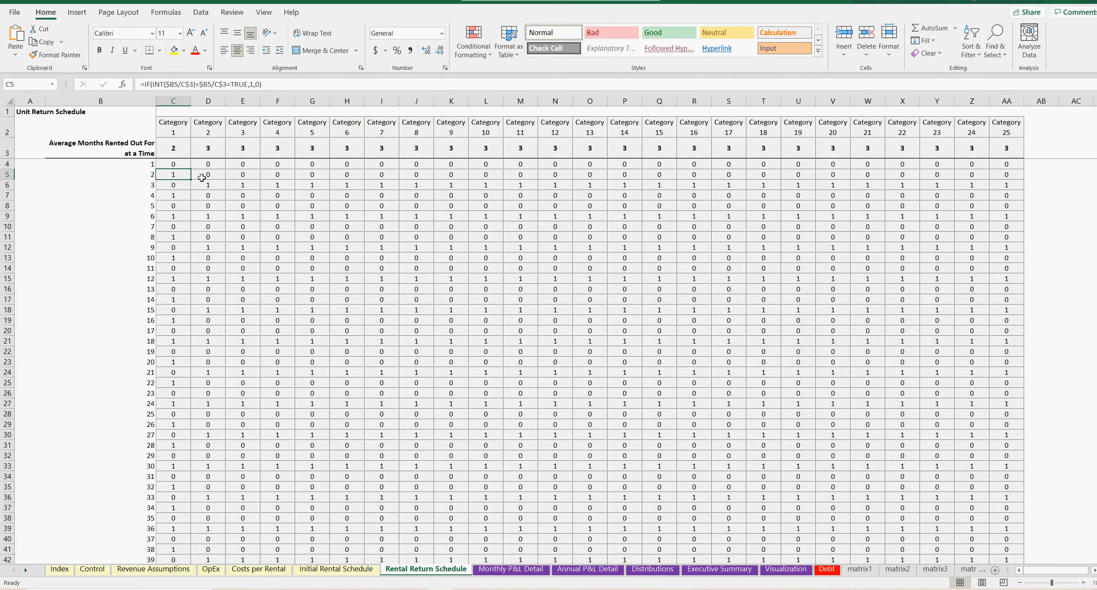
left_click_drag(100, 164, 100, 372)
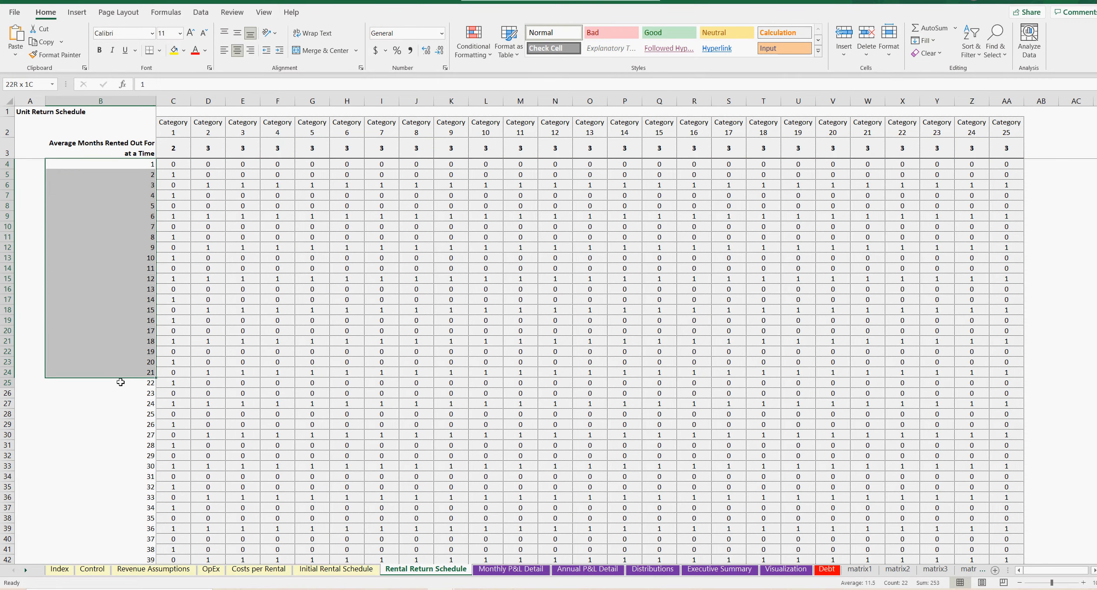
left_click_drag(101, 383, 100, 451)
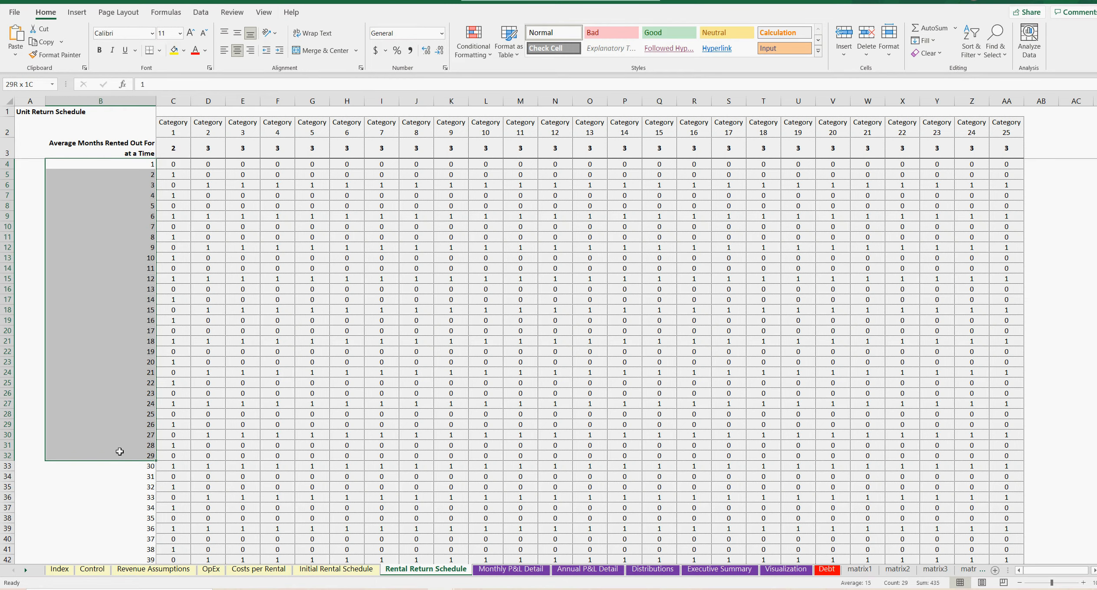
left_click(173, 195)
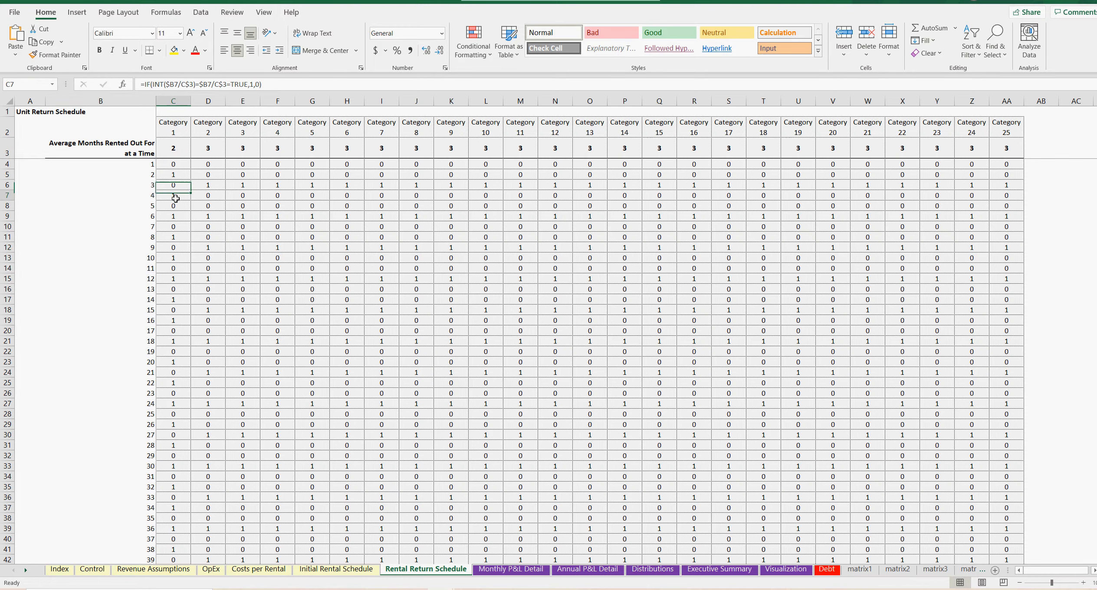
left_click(101, 372)
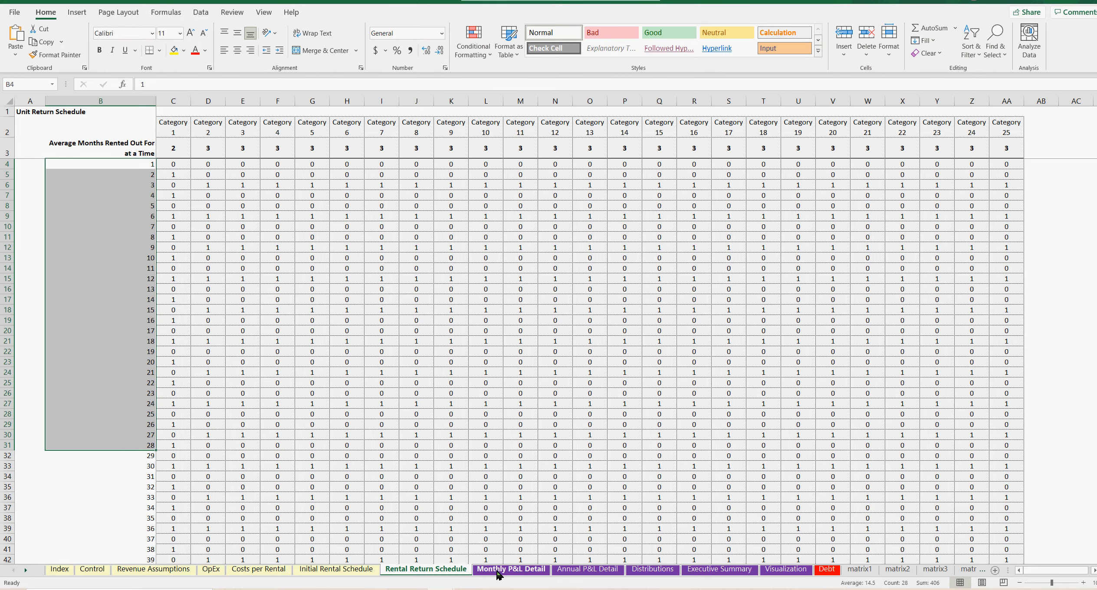
Inspect matrix6 Category 1 unit formulas for Jan-21, Sep-21 and May-22.
left_click(511, 569)
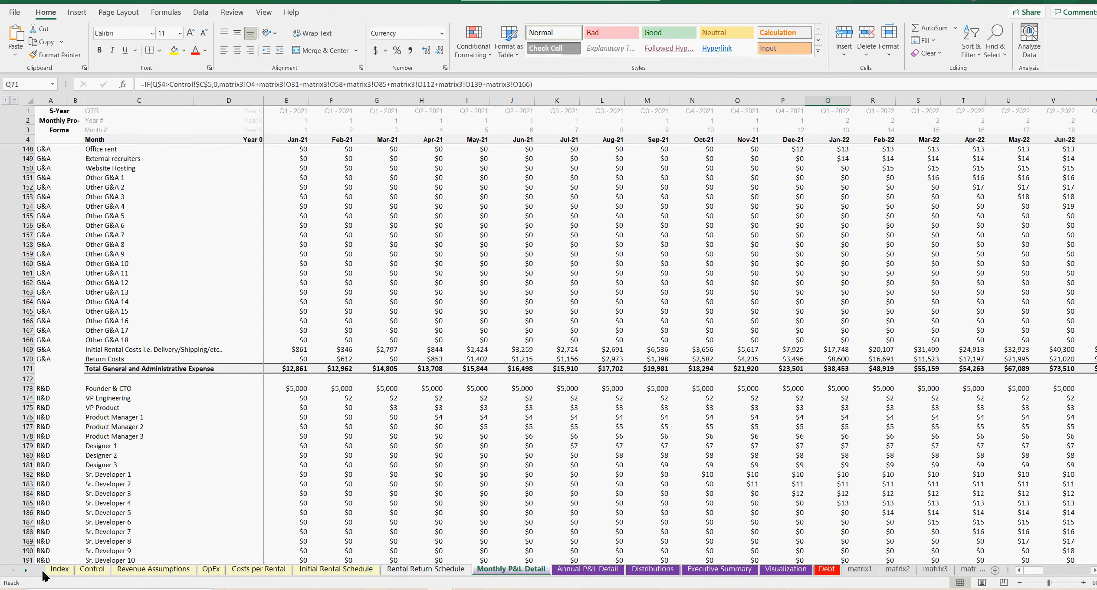
left_click(800, 569)
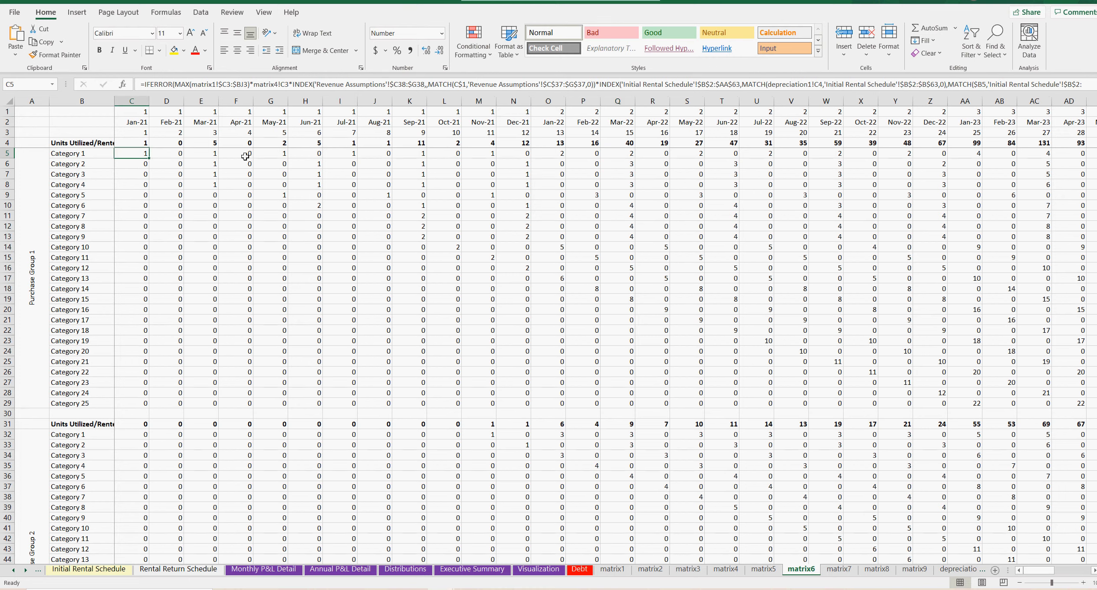
left_click(271, 153)
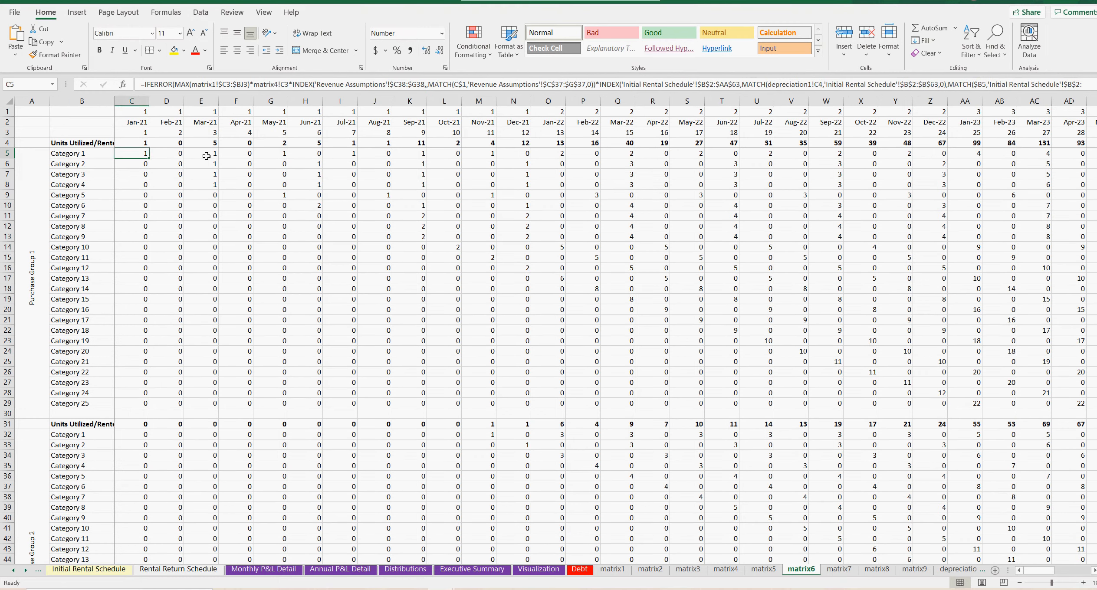
left_click(409, 153)
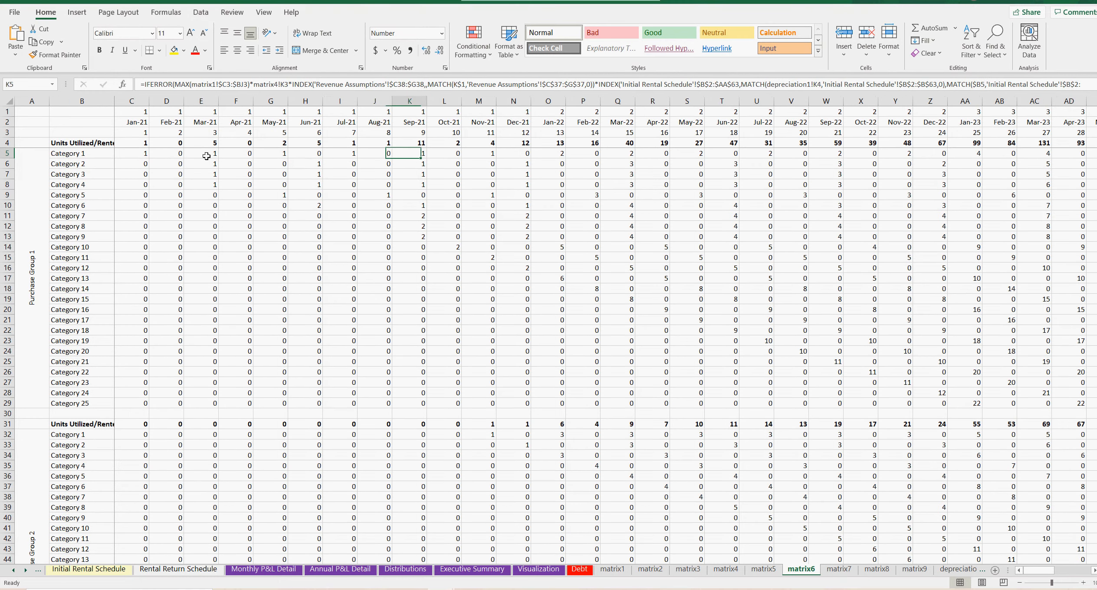
left_click(687, 153)
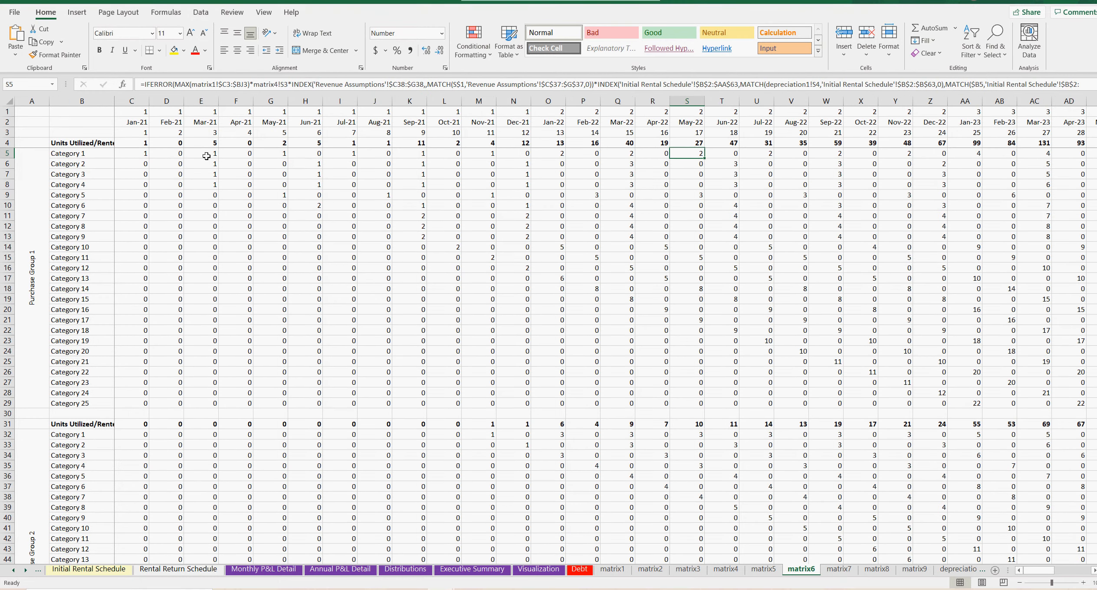
scroll("right", 3)
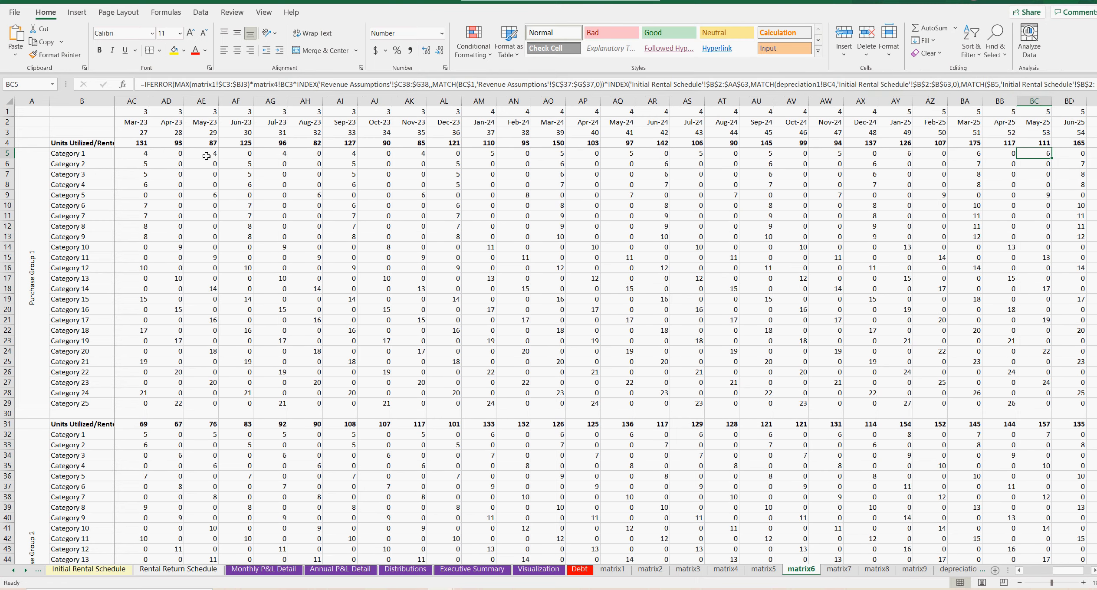
scroll("right", 3)
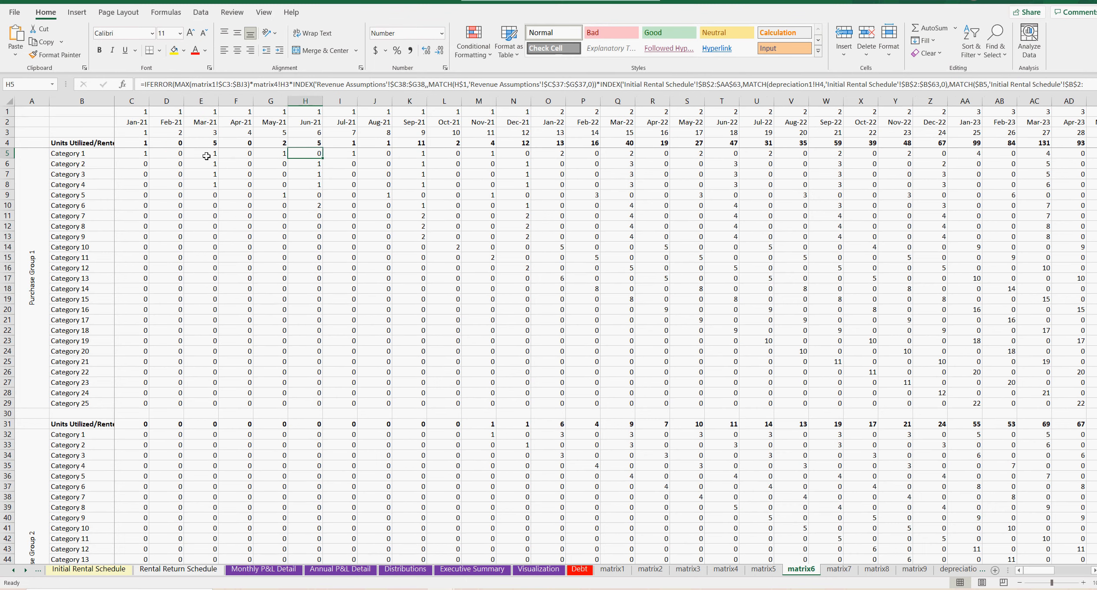
Recheck the Jan-21 units formula and select Purchase Group 2 Category 1's first six months.
left_click(375, 154)
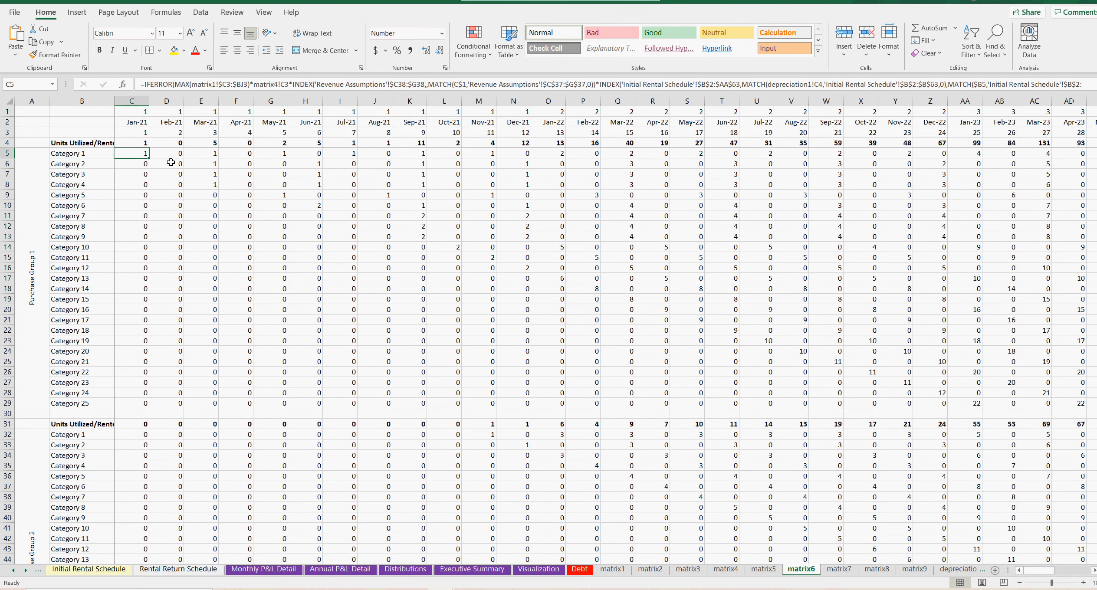
left_click_drag(146, 154, 479, 153)
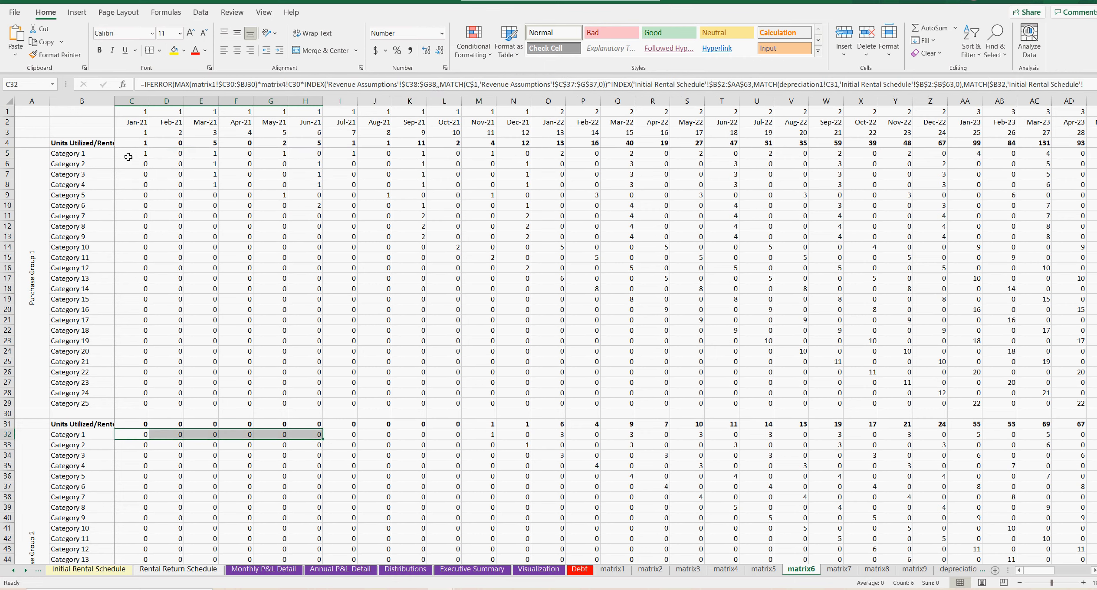
left_click(838, 569)
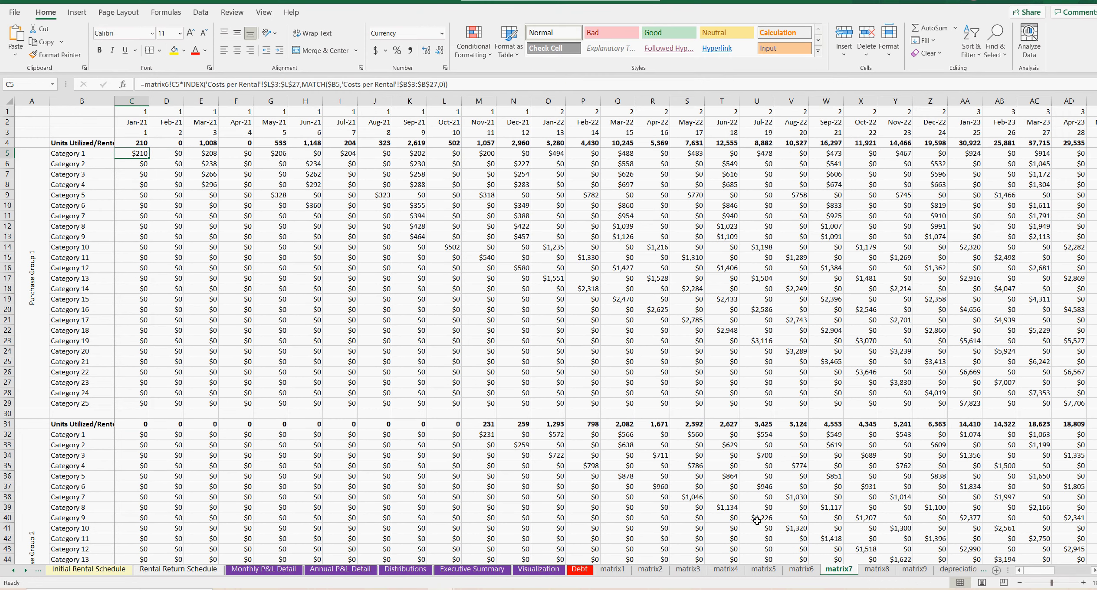
left_click(201, 153)
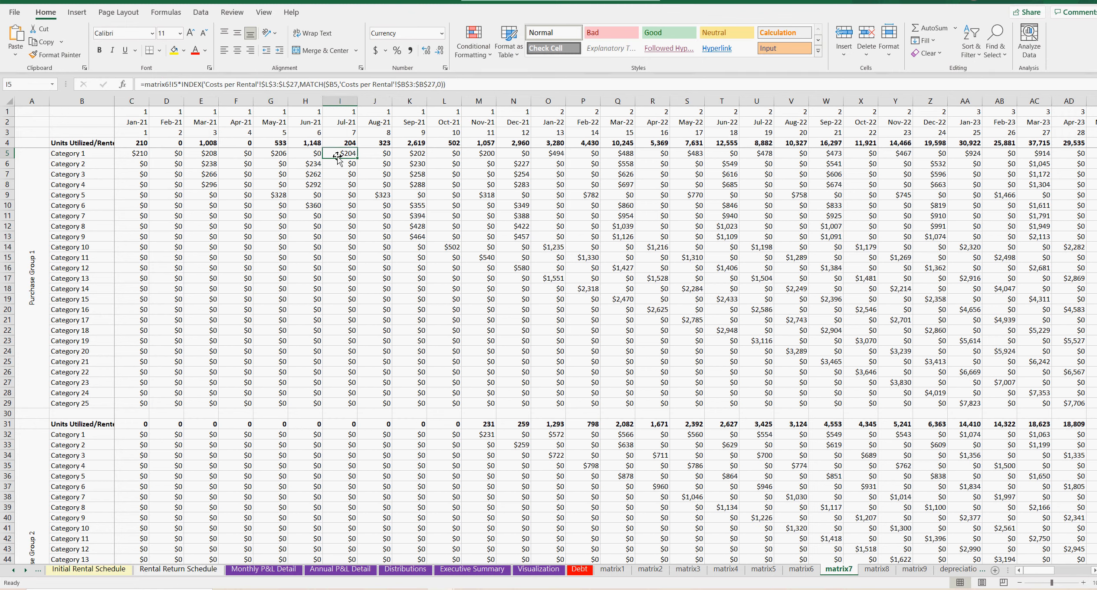
left_click(132, 153)
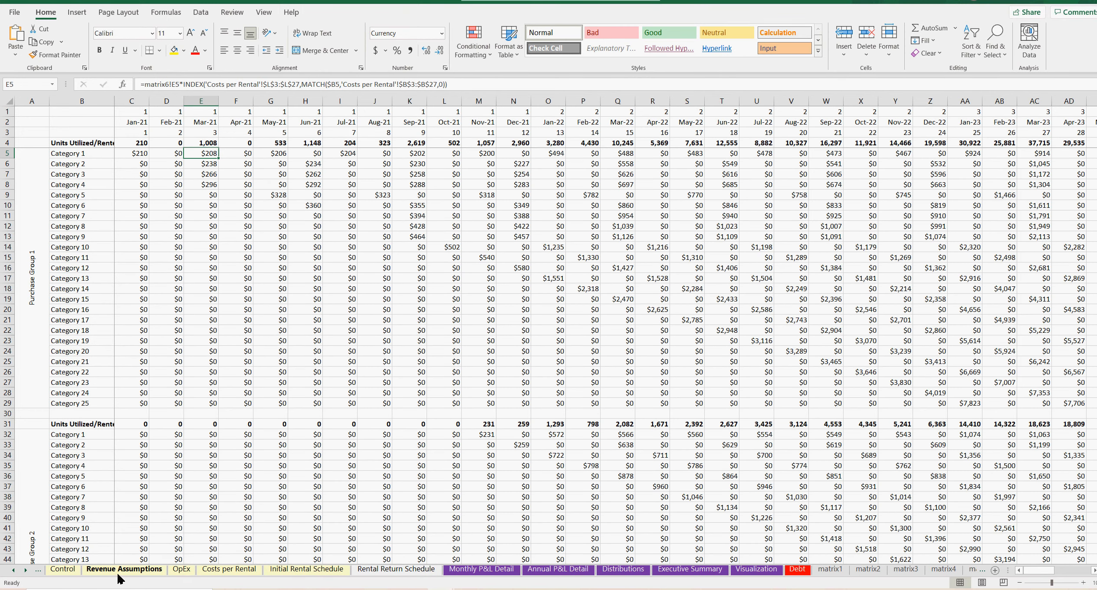
Revisit Revenue Assumptions, Costs per Rental and Initial Rental Schedule, then return to the Purchases workbook.
left_click(125, 569)
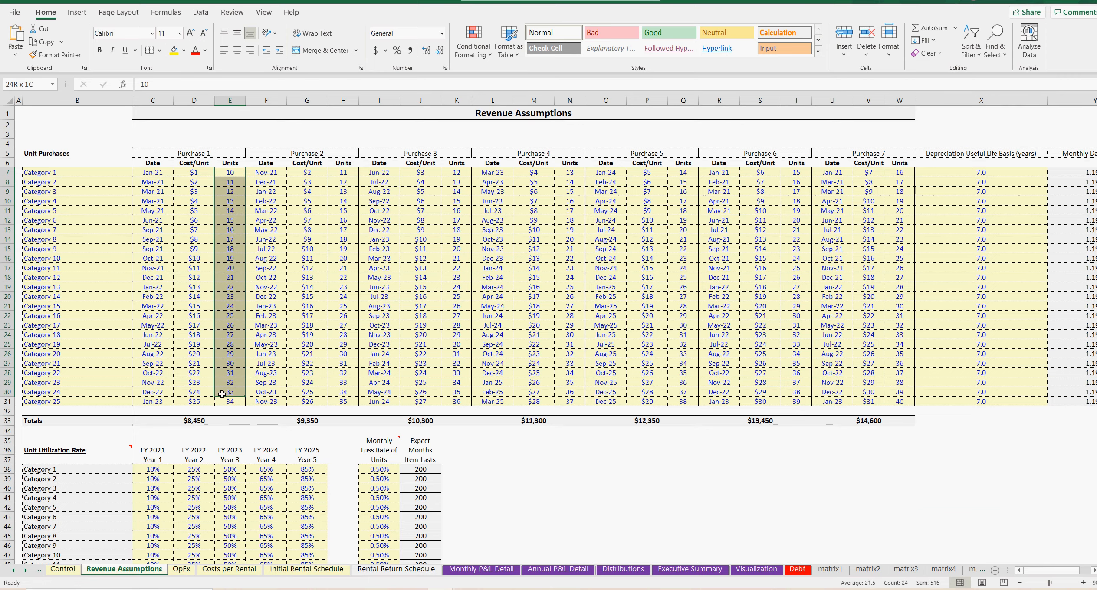
scroll("down", 3)
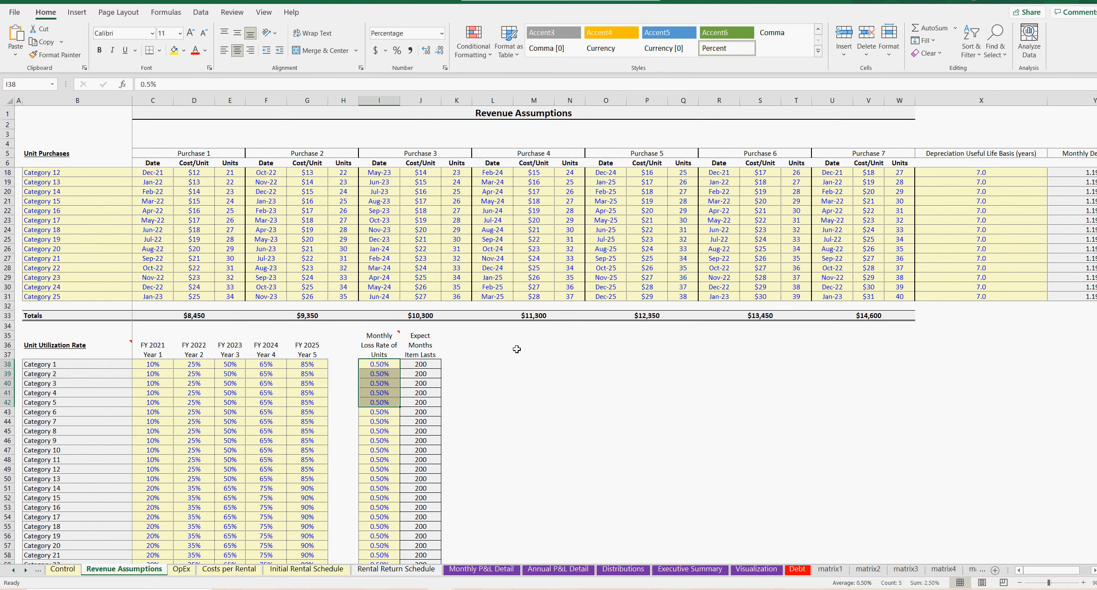
left_click(229, 570)
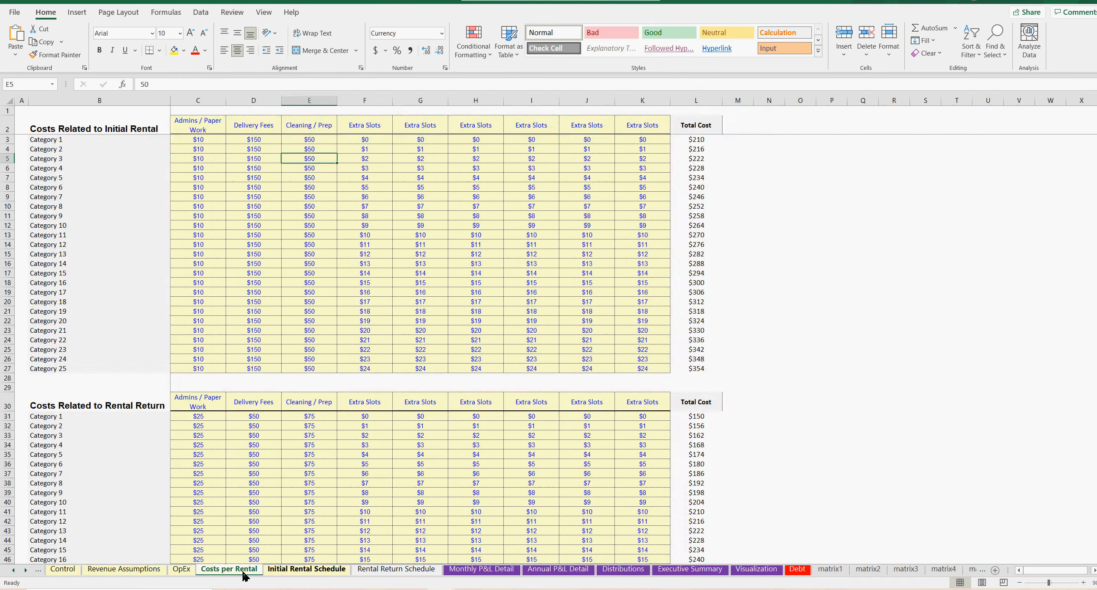
left_click(397, 569)
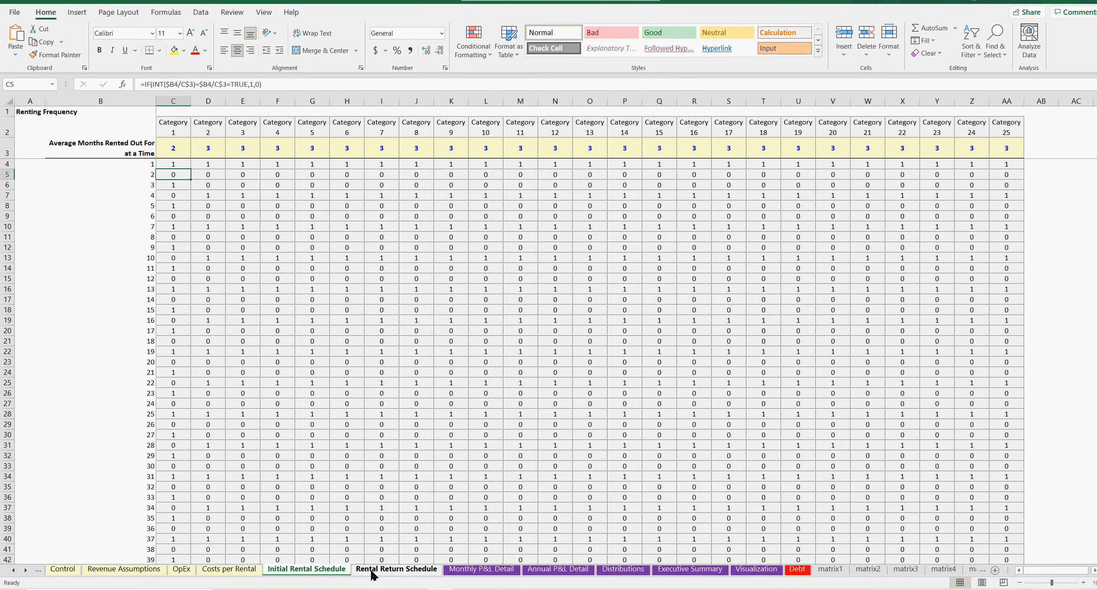
left_click(228, 569)
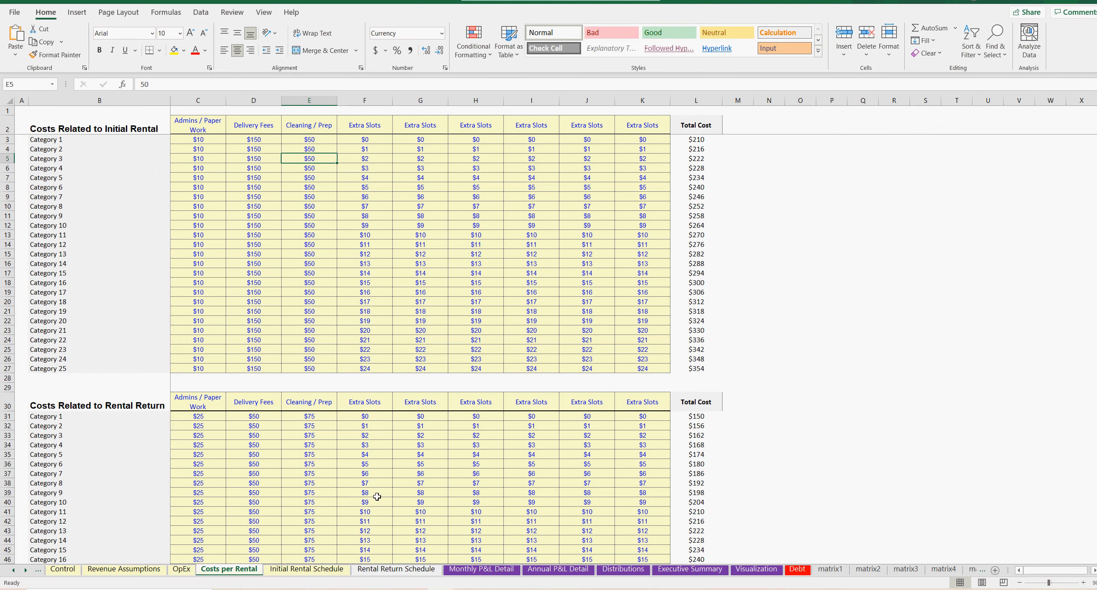
mouse_move(412, 517)
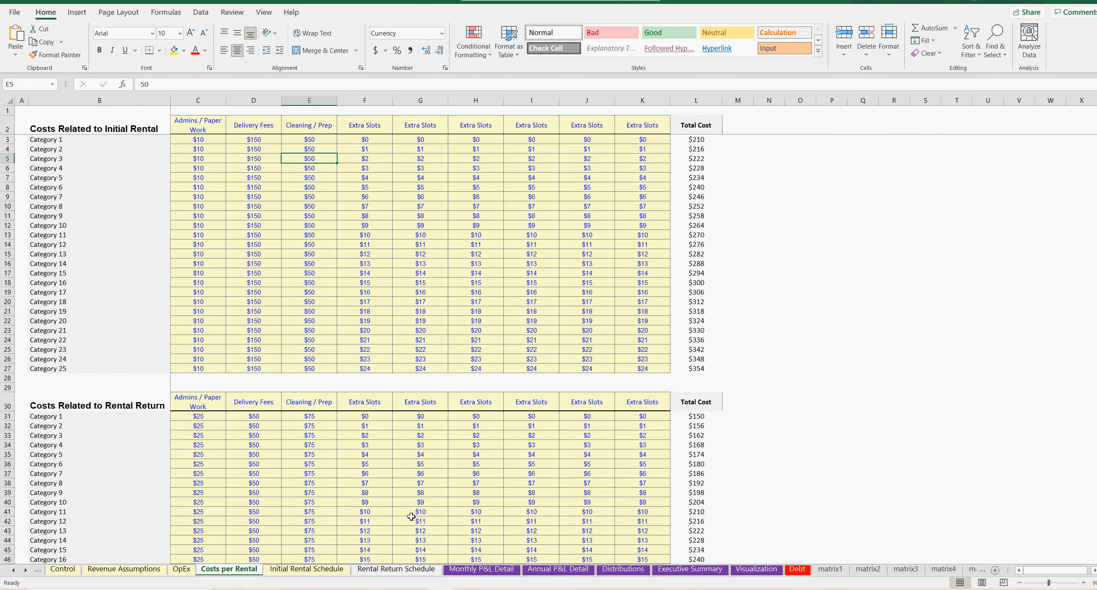
left_click(103, 570)
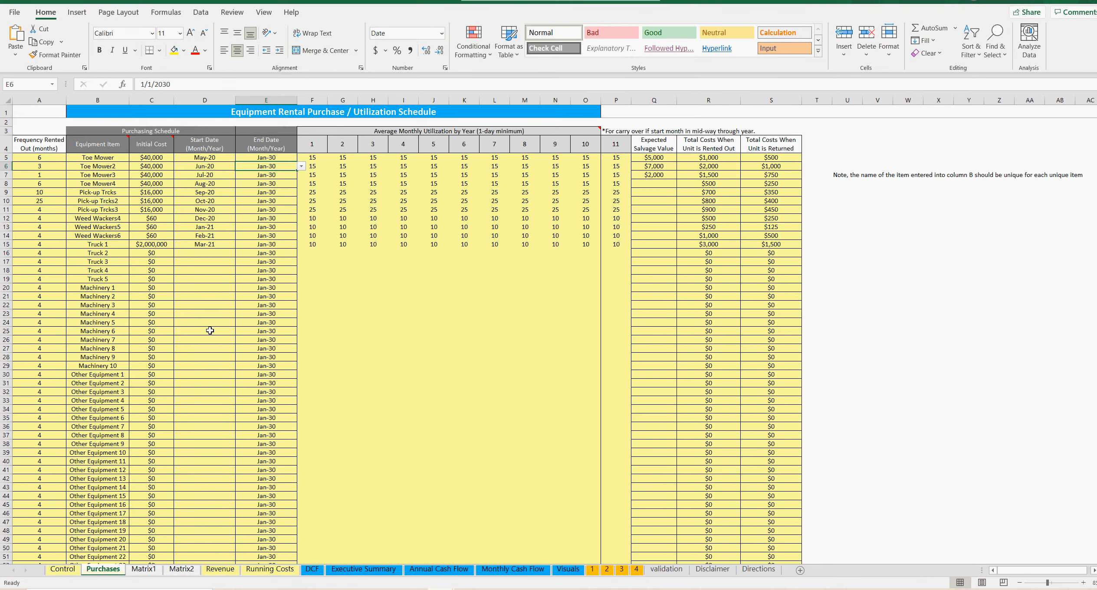
Review Toe Mower's rental frequency, $1,000 rent-out and $500 return costs, and Pick-up Trucks' Sep-20 start.
left_click_drag(39, 158, 39, 305)
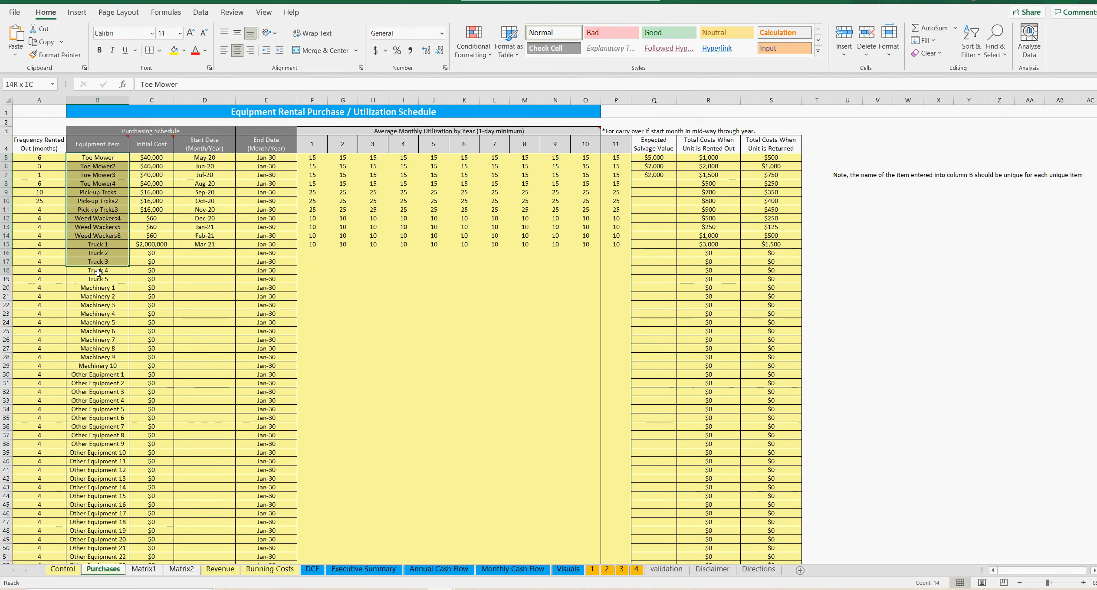
scroll("down", 3)
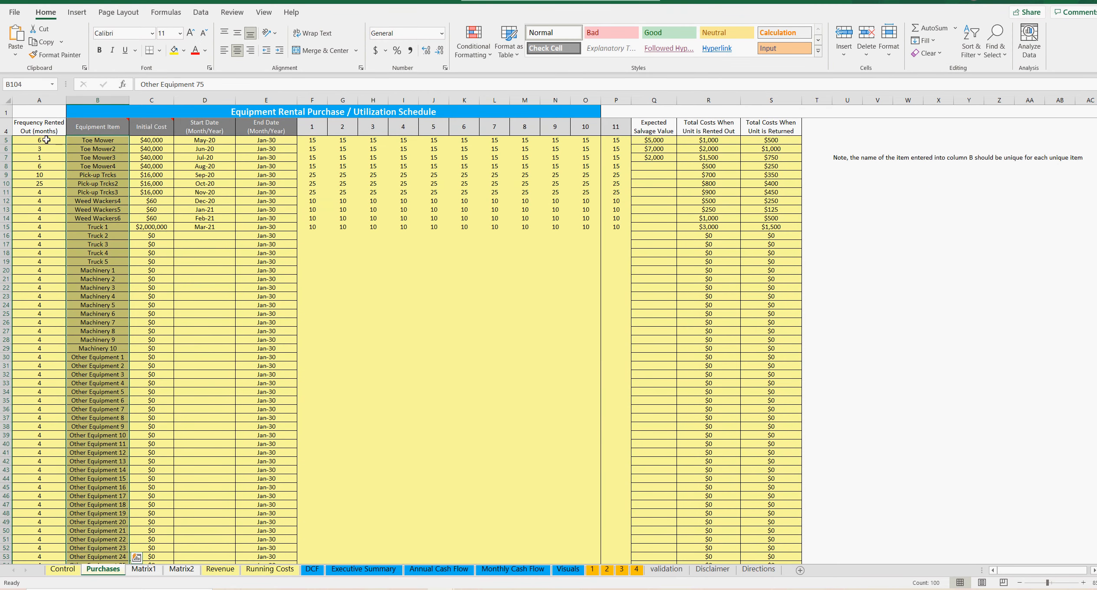
left_click(39, 148)
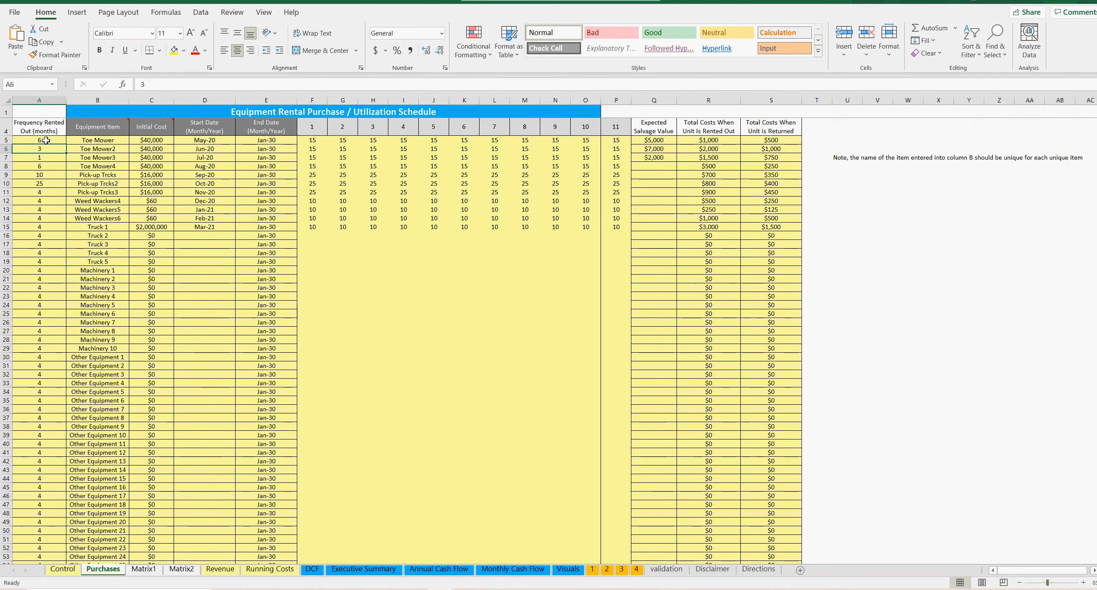
left_click(98, 139)
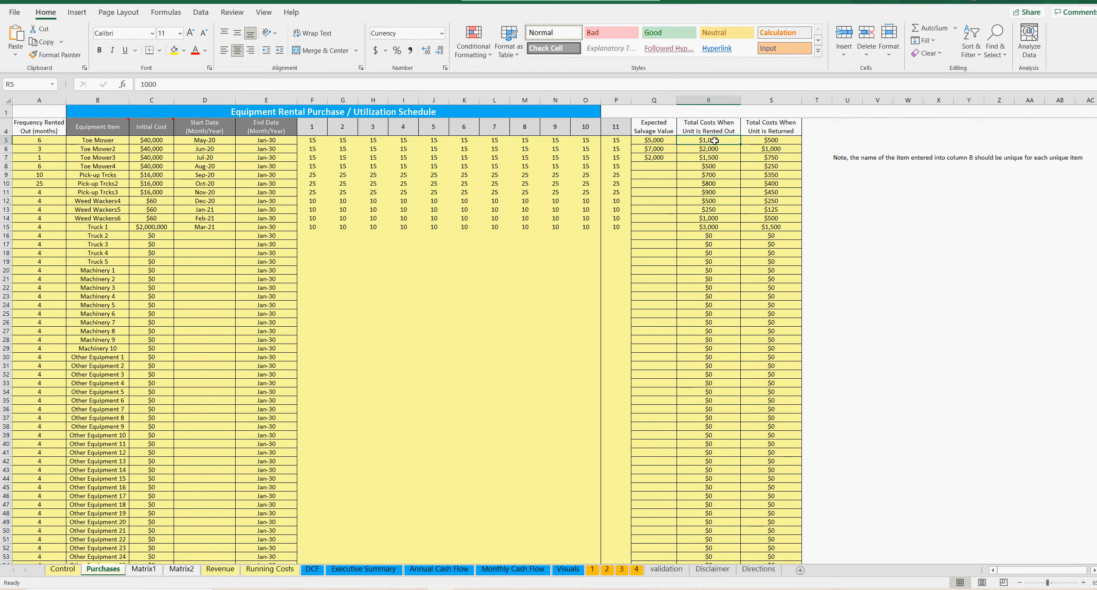
left_click(771, 140)
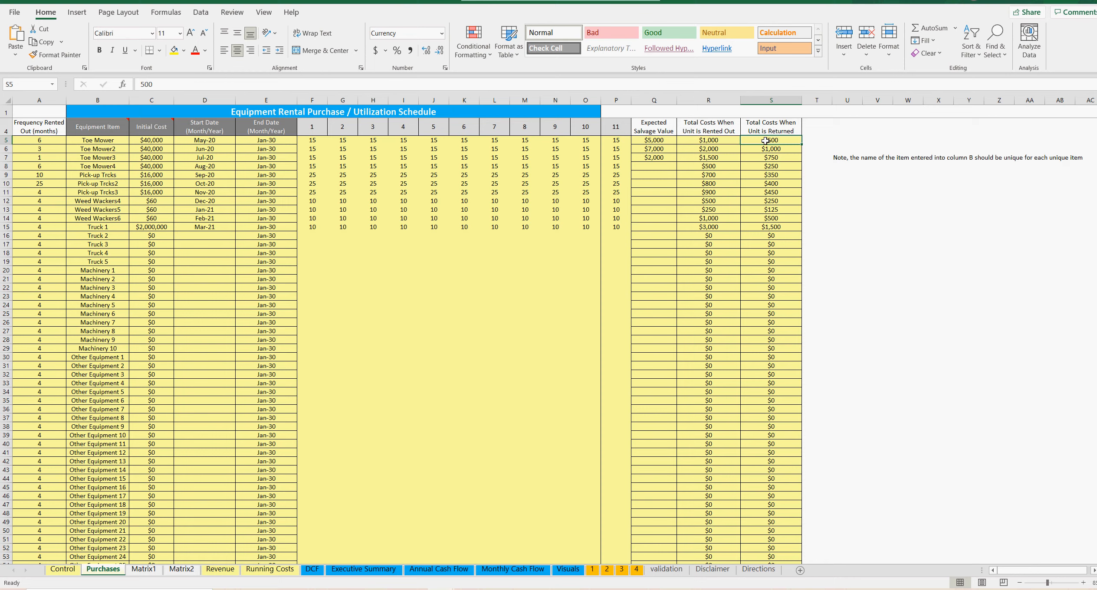
mouse_move(338, 313)
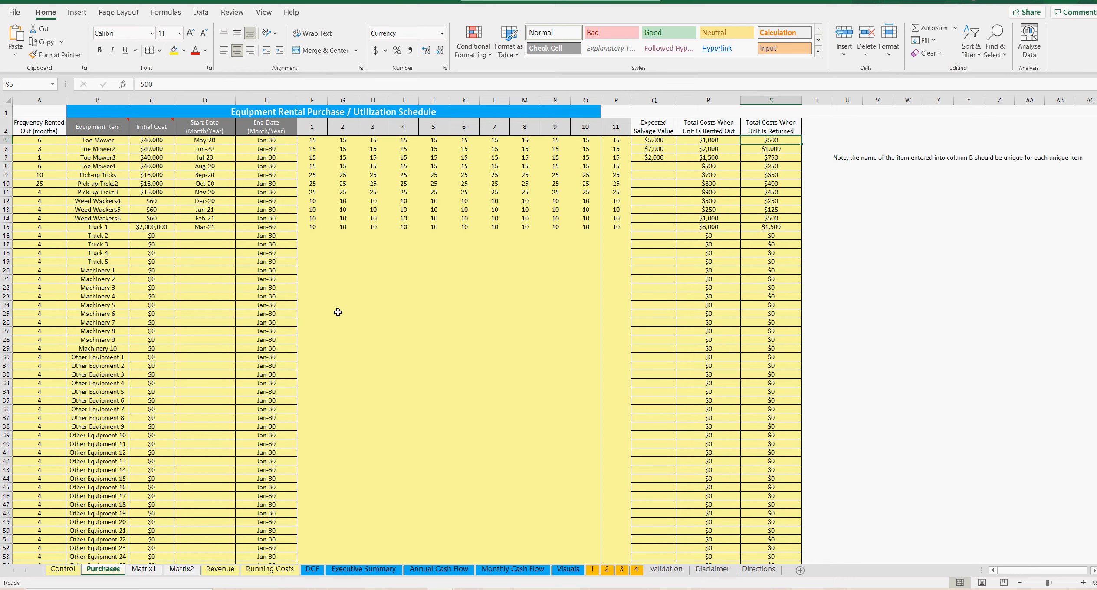
left_click(205, 139)
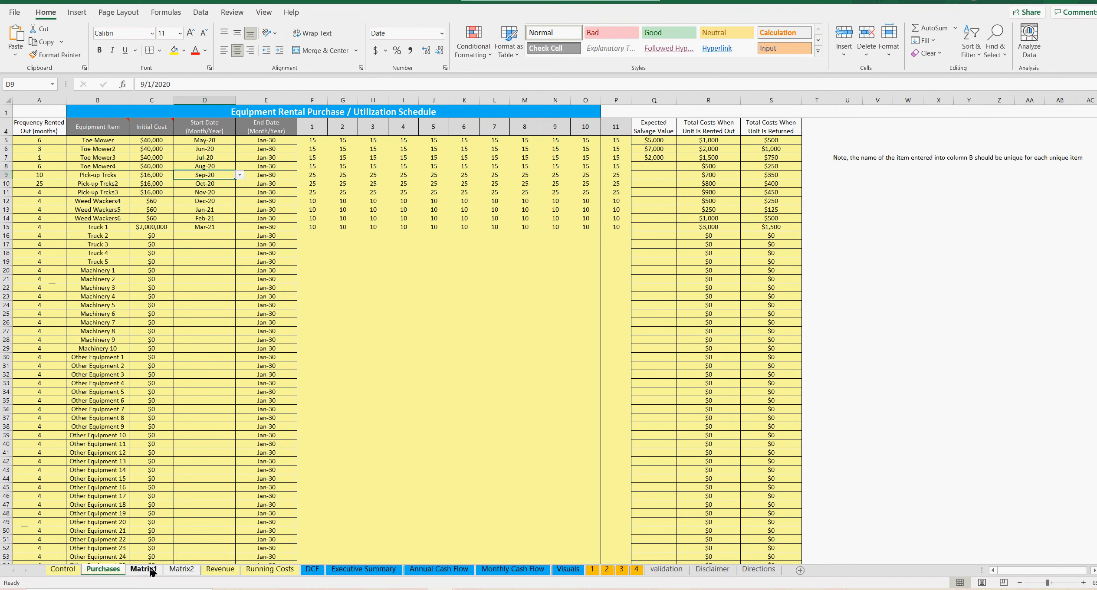
On Matrix1, check Toe Mower delivery costs for Apr-20, Nov-20 and Apr-21.
left_click(144, 569)
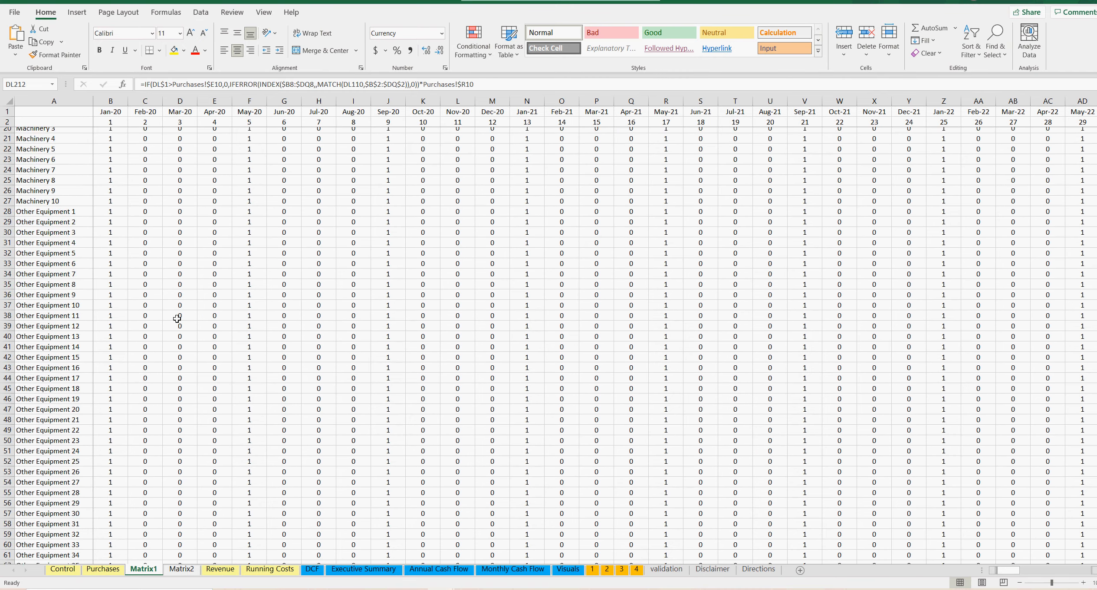
scroll("down", 3)
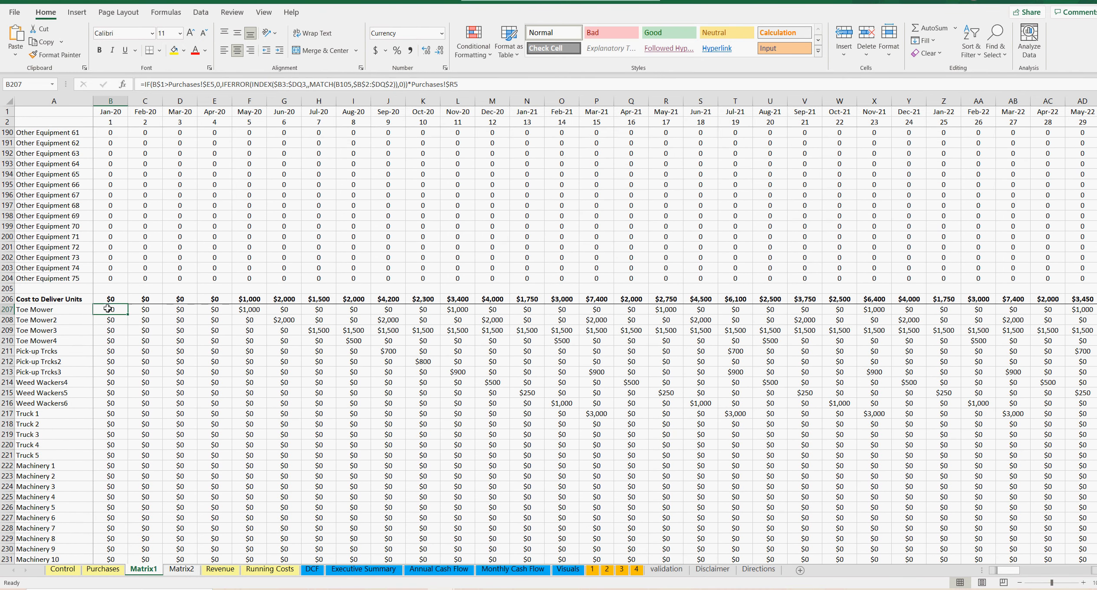
mouse_move(311, 327)
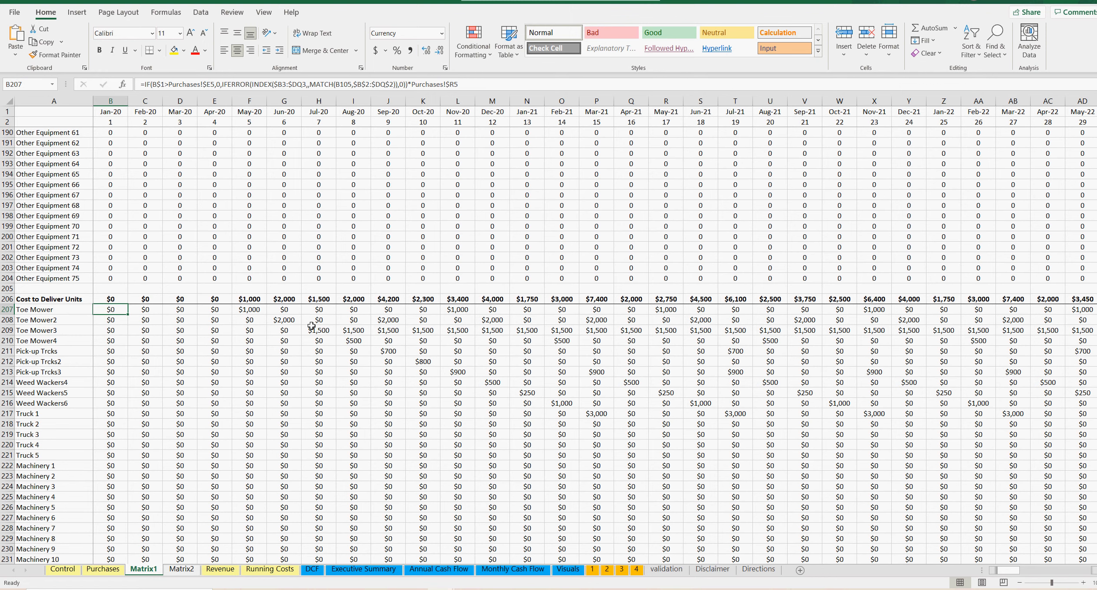
left_click(215, 309)
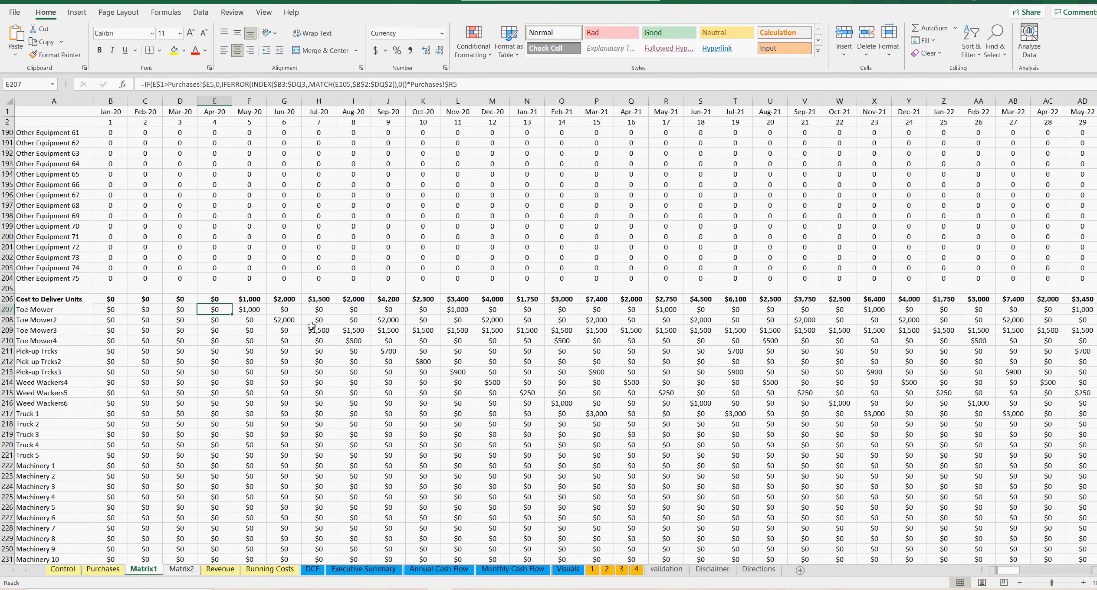
left_click(284, 310)
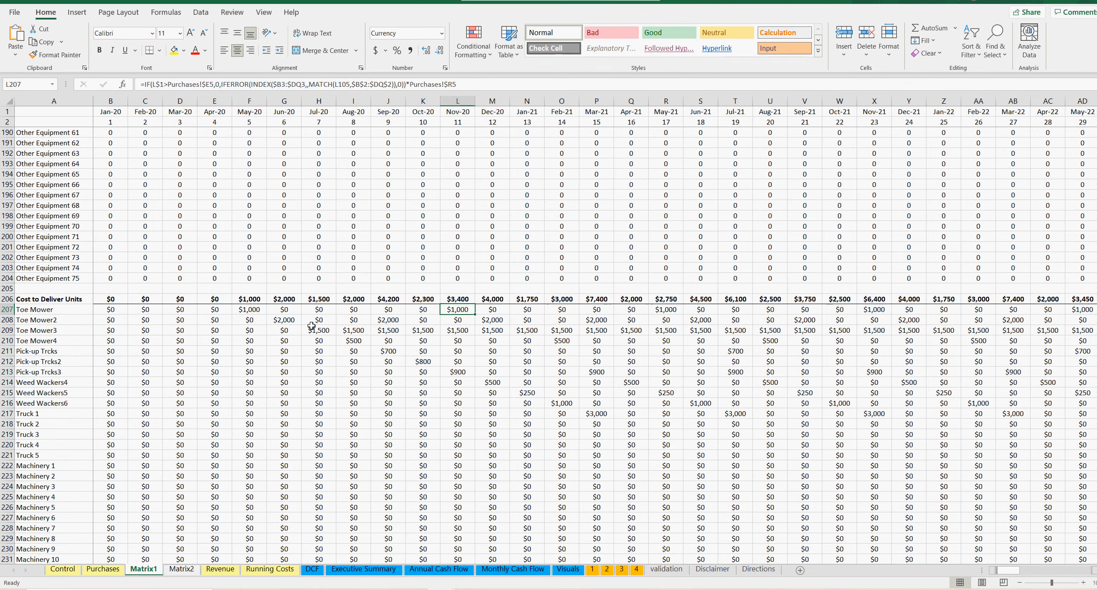
left_click(631, 309)
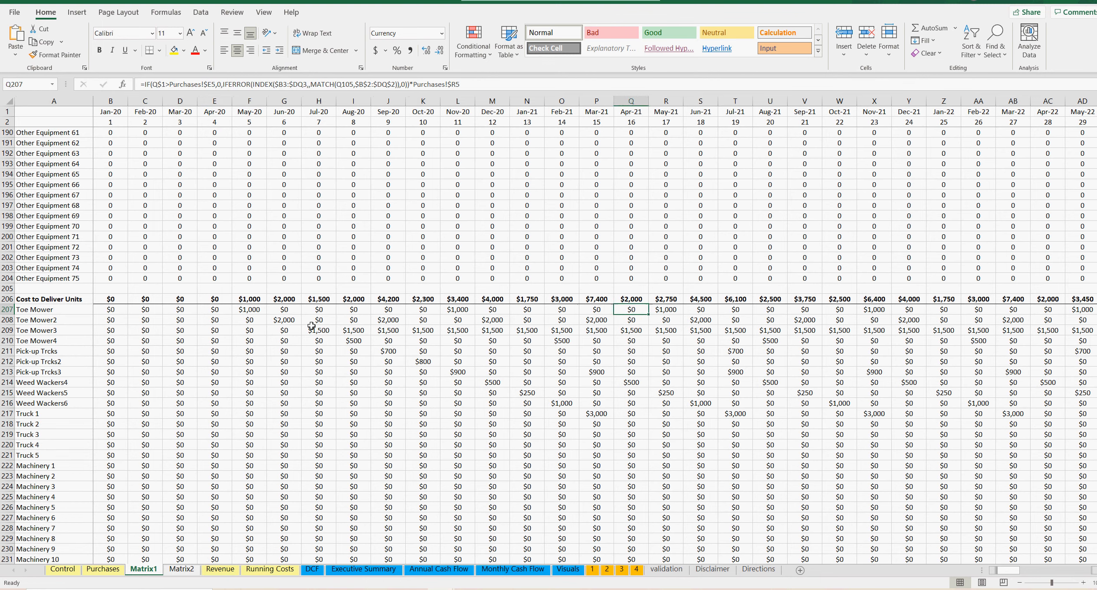
left_click(666, 309)
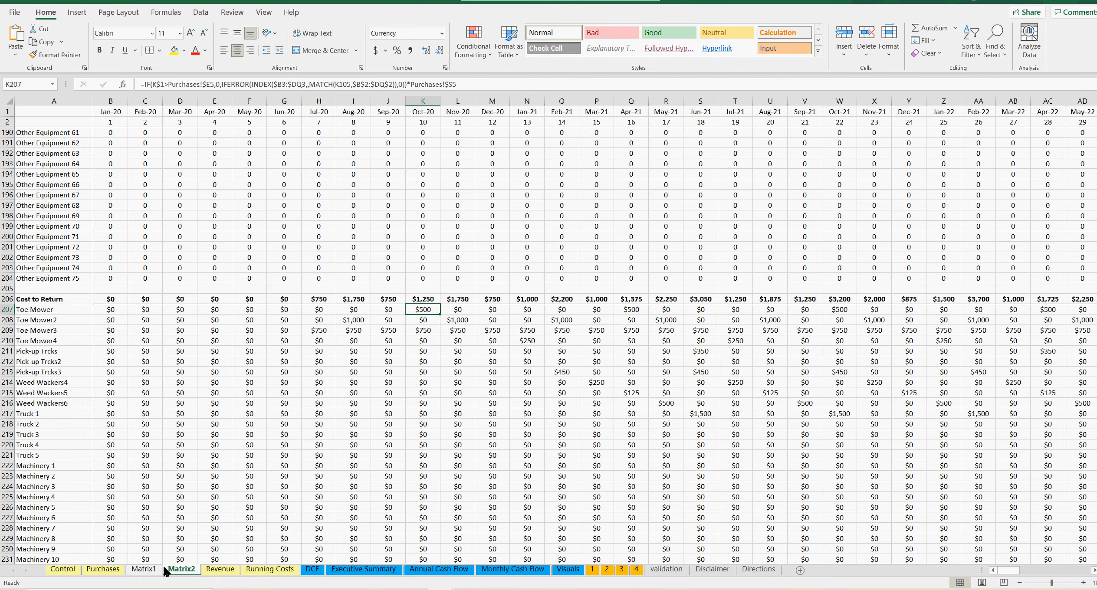
Compare Nov-20 and Oct-20 Toe Mower delivery costs, then inspect a Matrix2 Pick-up Trcks2 formula.
left_click(143, 569)
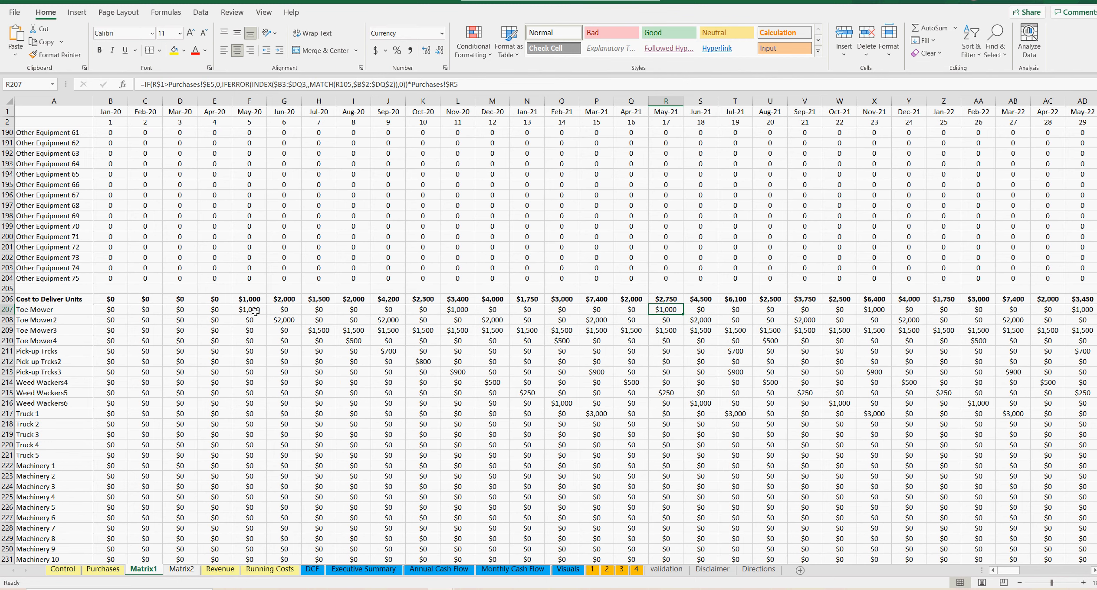
left_click(458, 310)
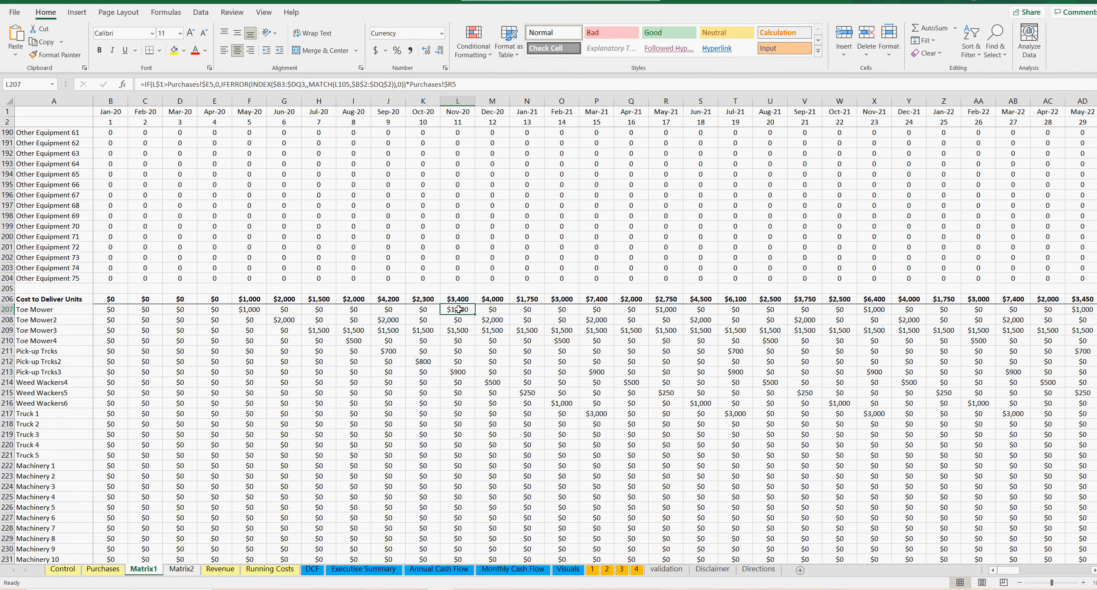
left_click(249, 309)
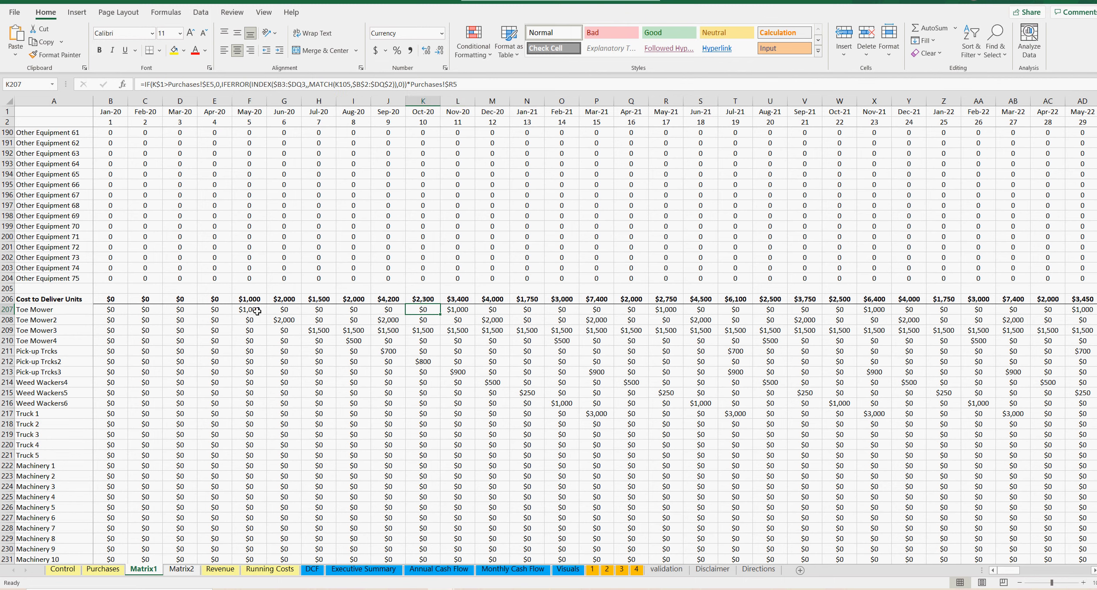
left_click(457, 309)
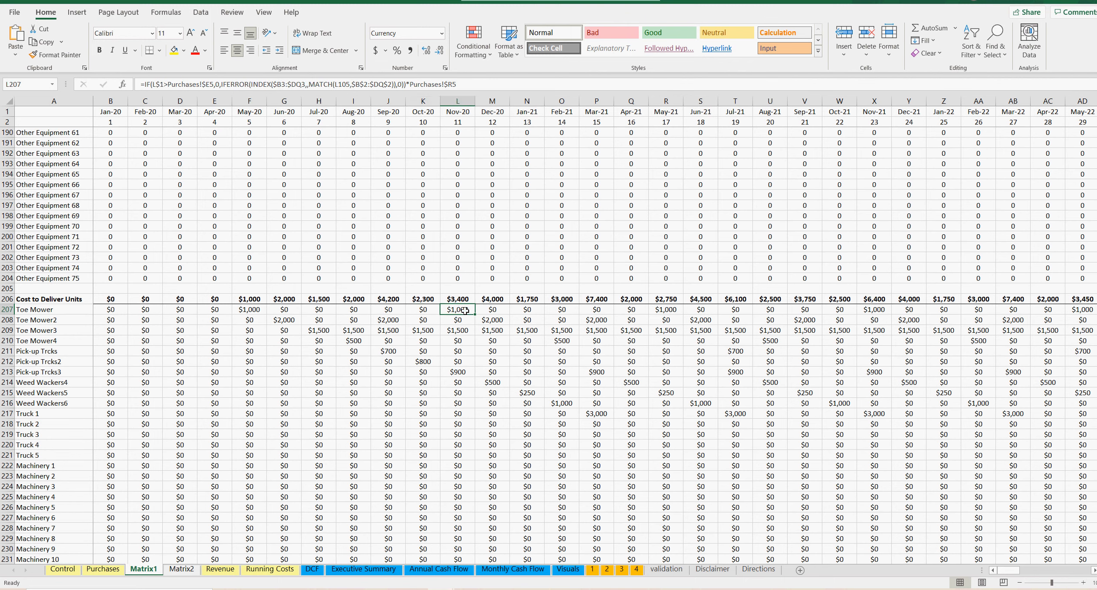
left_click(423, 310)
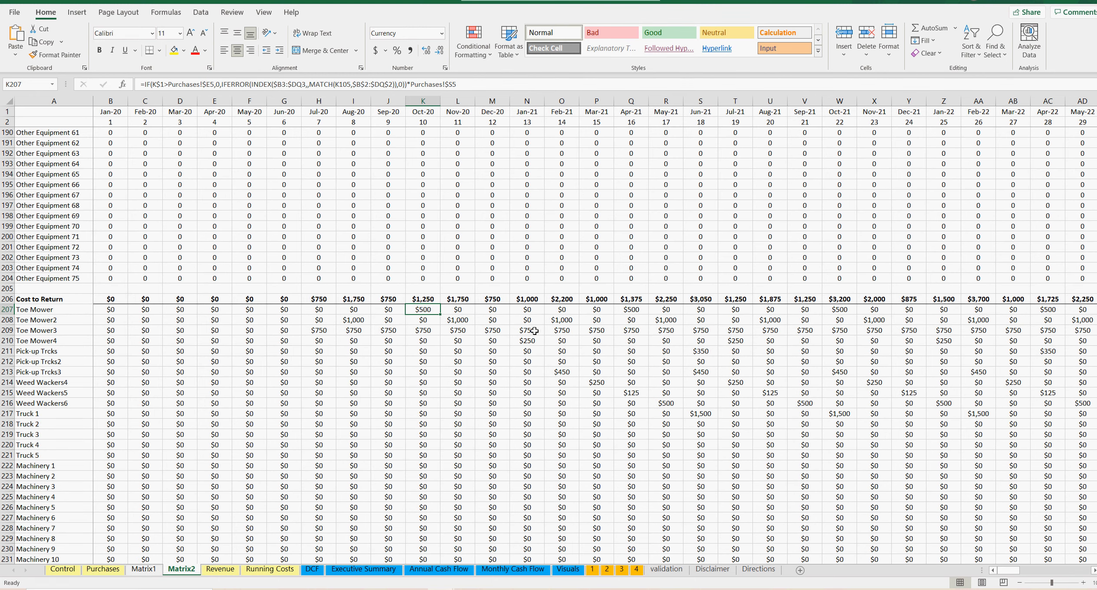
left_click(630, 320)
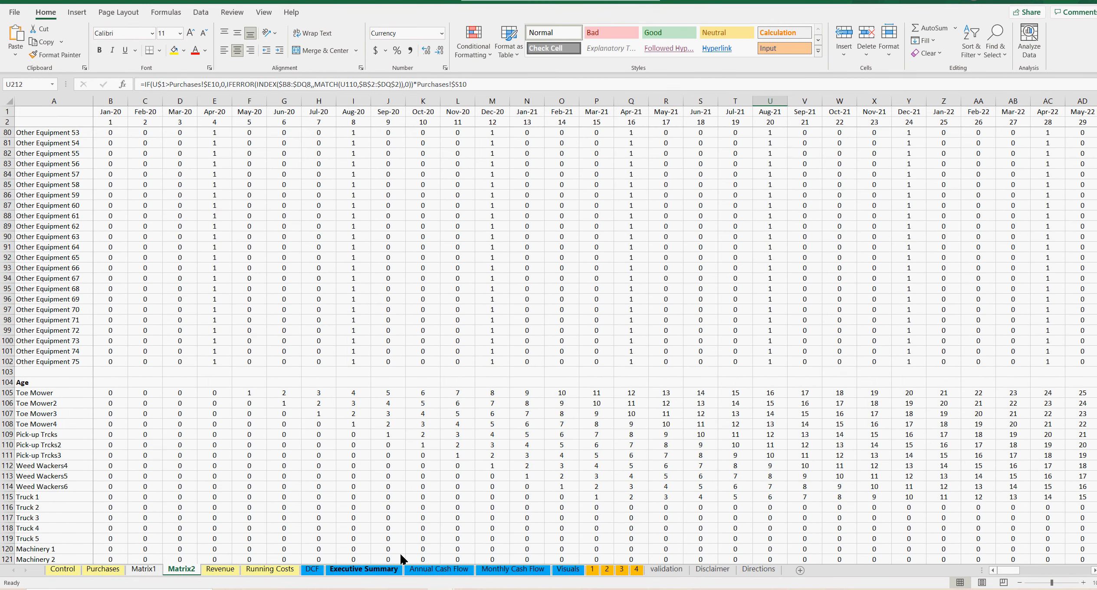
Select Monthly Cash Flow's rent-out and return cost rows and recheck Matrix1's Dec-20 Toe Mower cost.
left_click(513, 570)
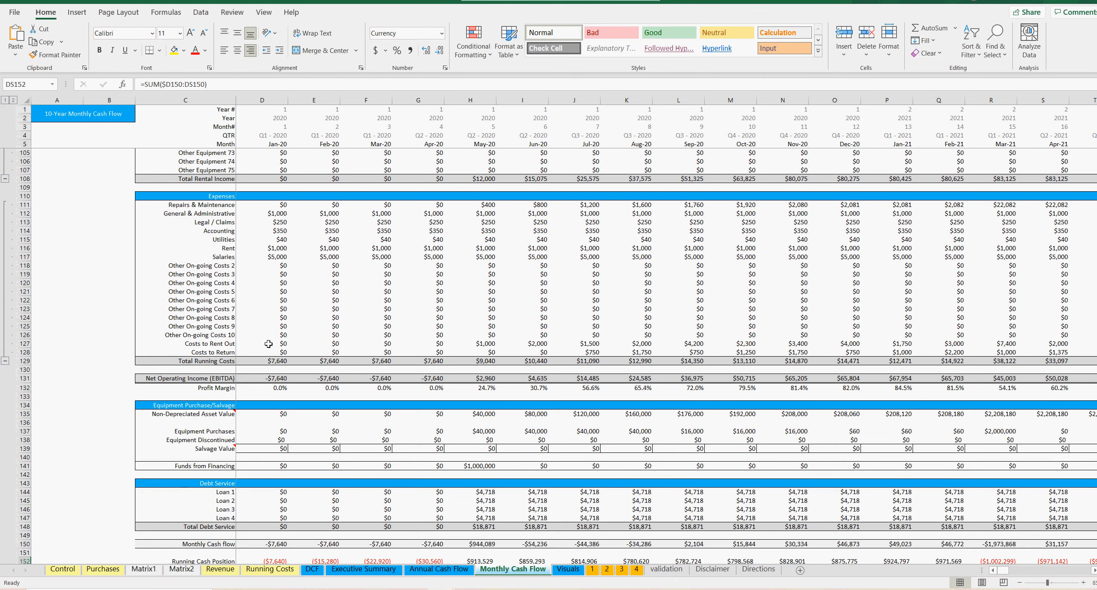
left_click_drag(262, 343, 693, 353)
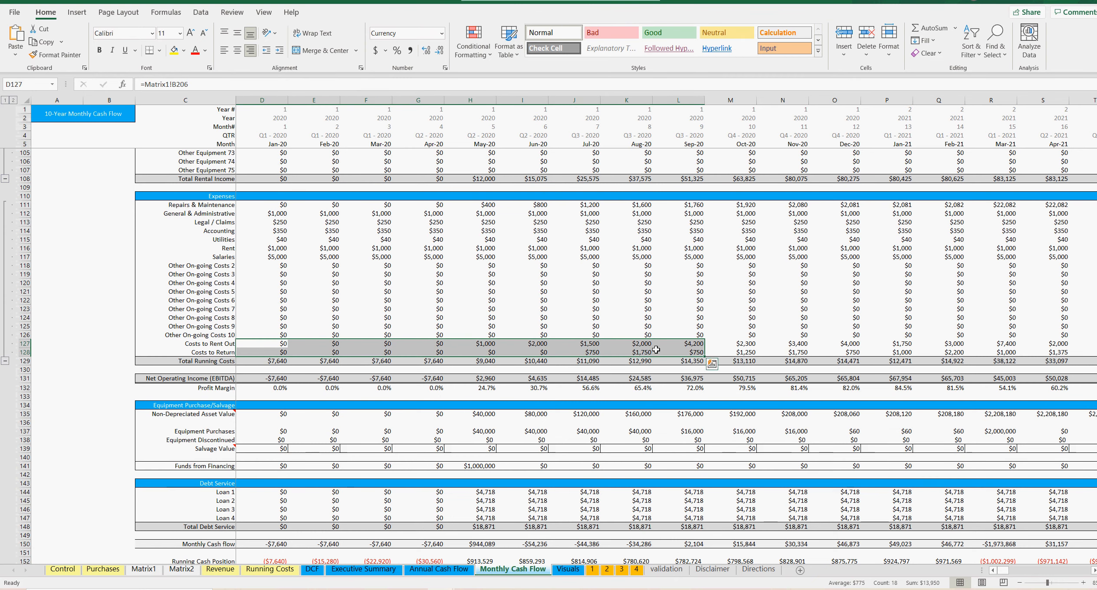
left_click(102, 570)
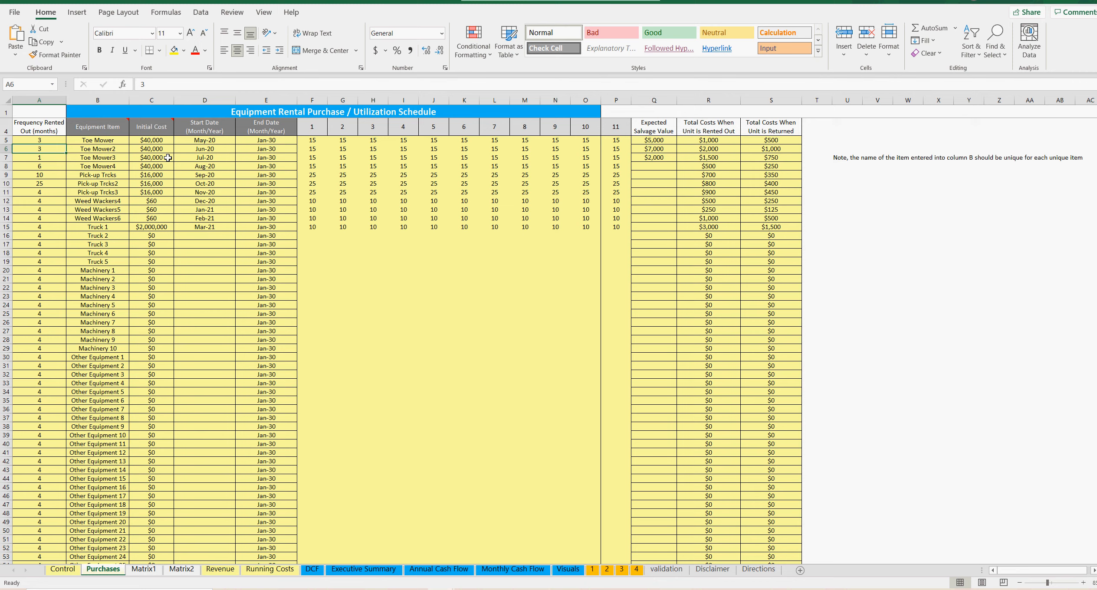
left_click(143, 569)
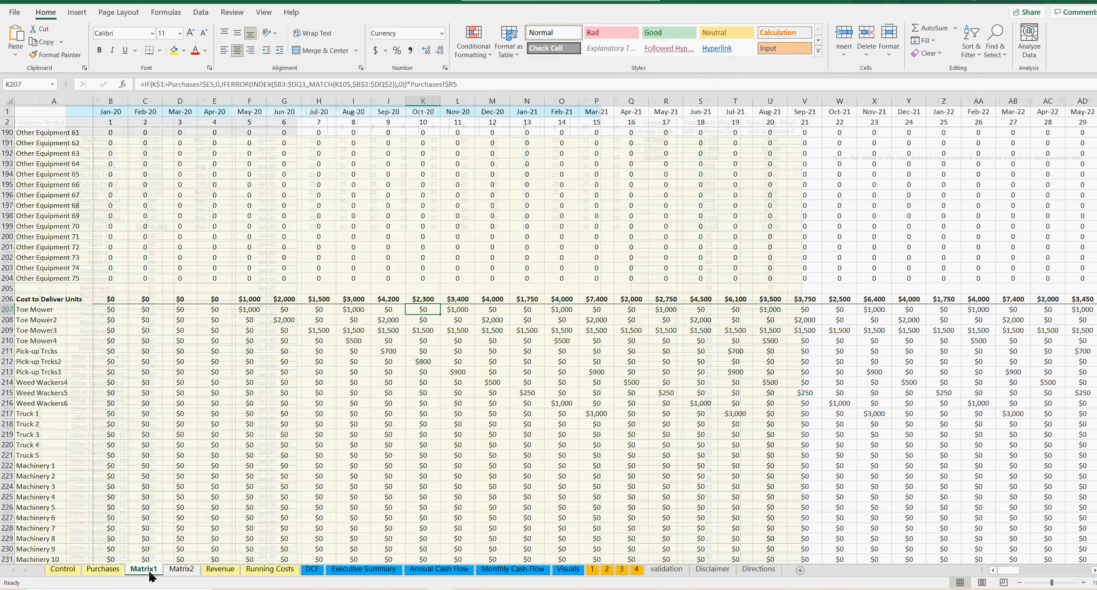
left_click(249, 309)
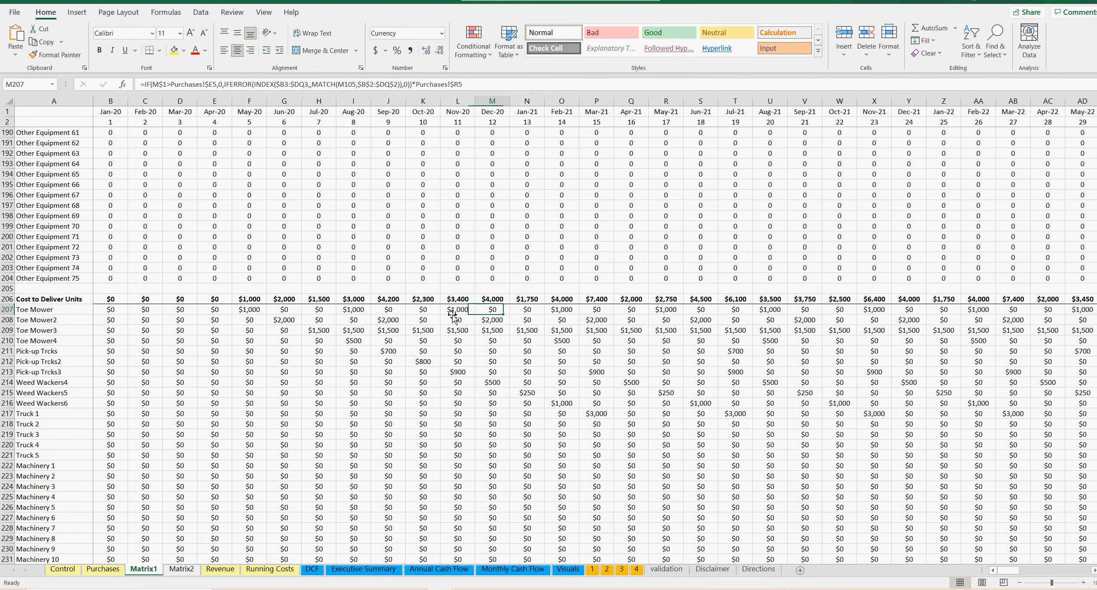
left_click(182, 570)
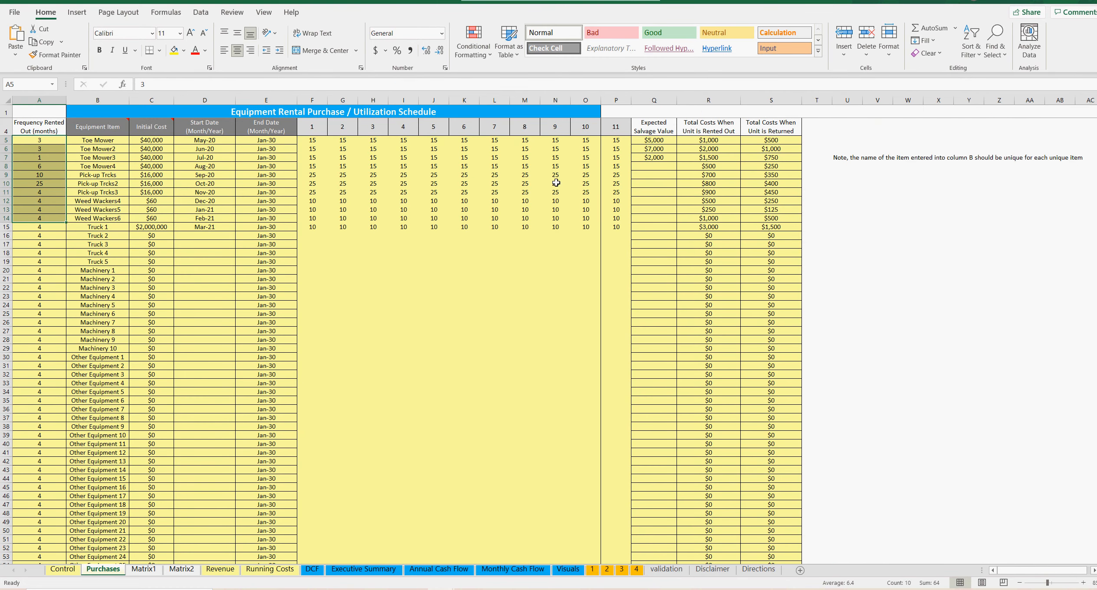
Check Toe Mower's end date, rent-out and return costs, plus Weed Wackers6's rent-out cost.
left_click(266, 140)
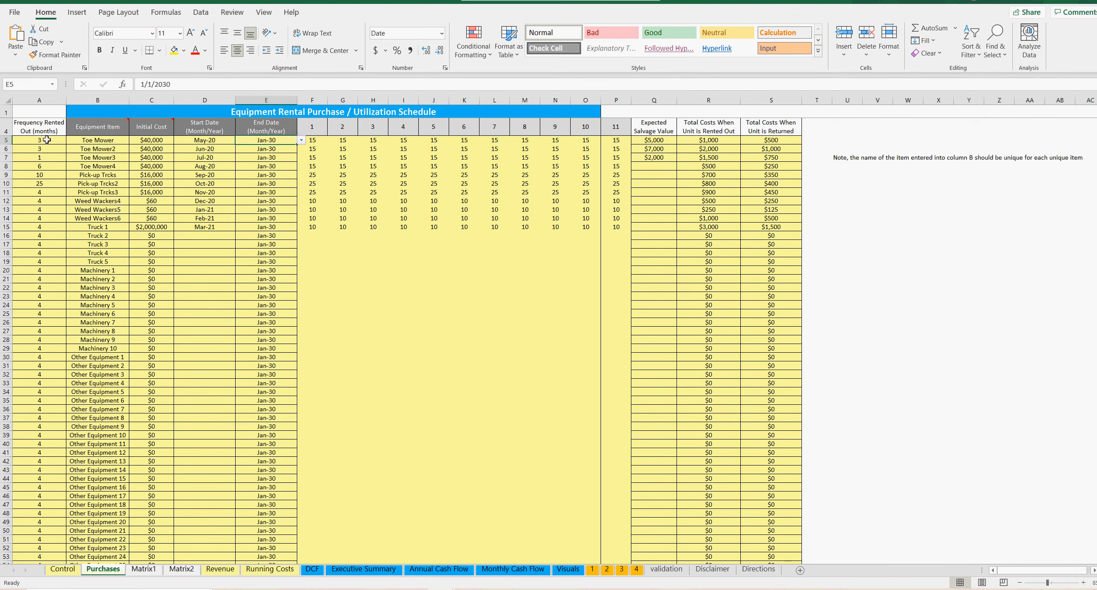
left_click(707, 140)
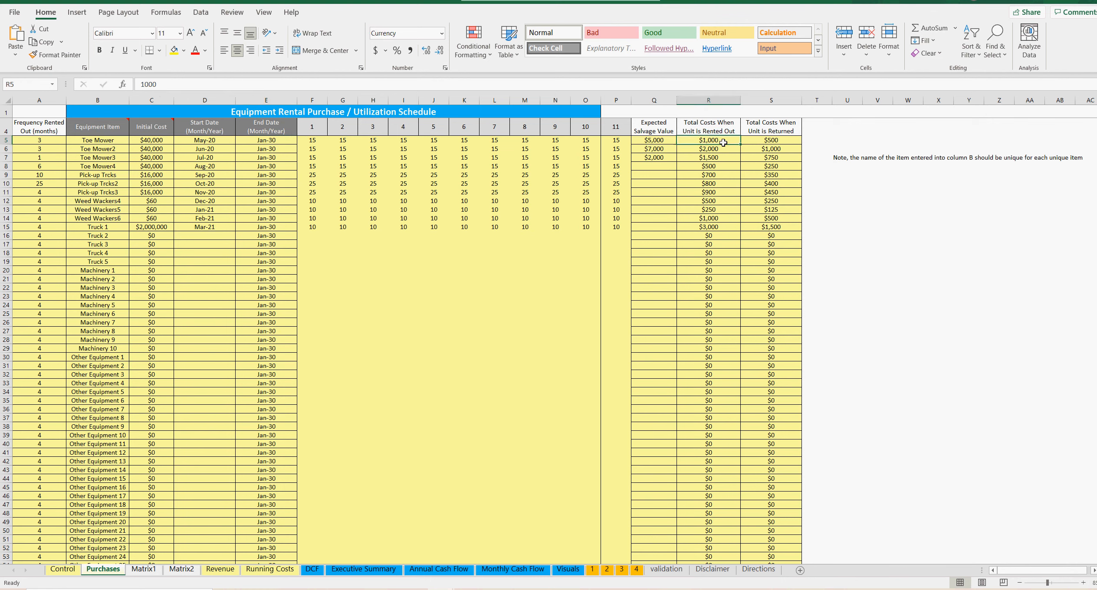
left_click(769, 139)
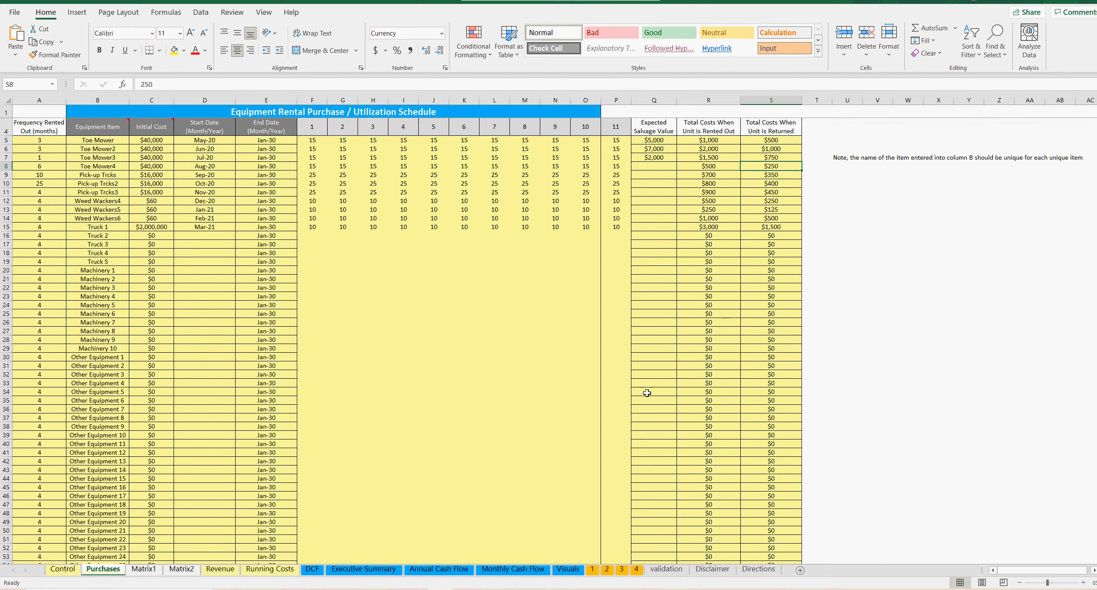
mouse_move(349, 336)
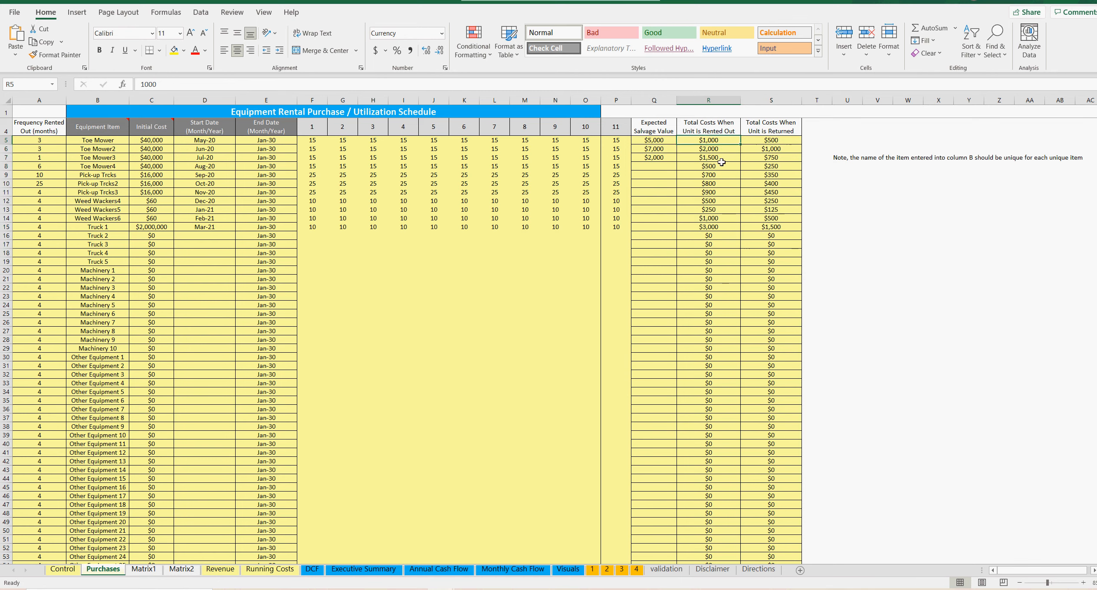
left_click(708, 219)
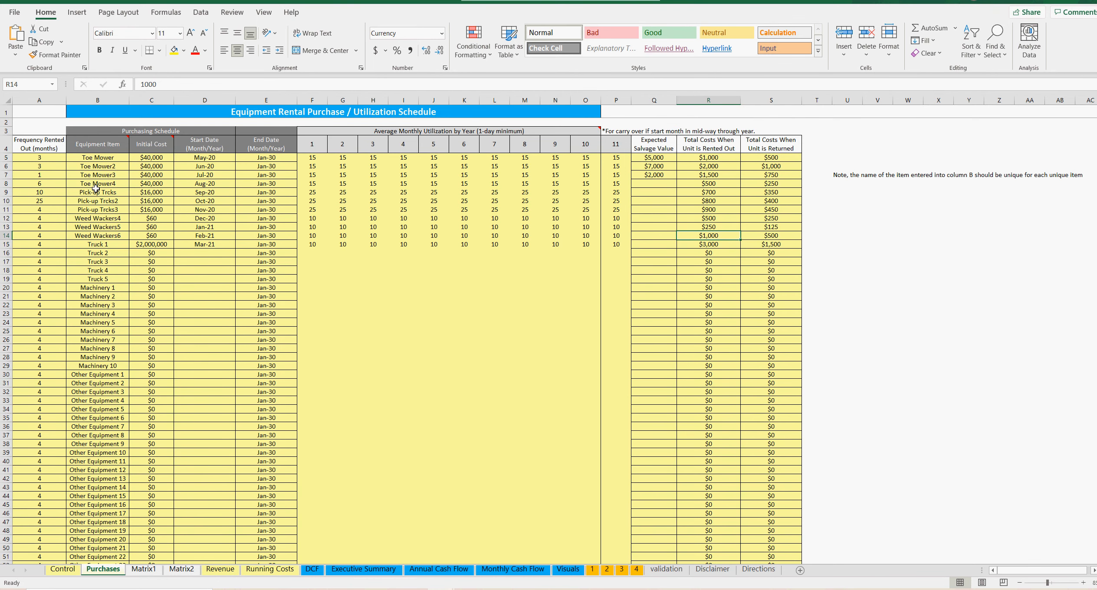
mouse_move(125, 211)
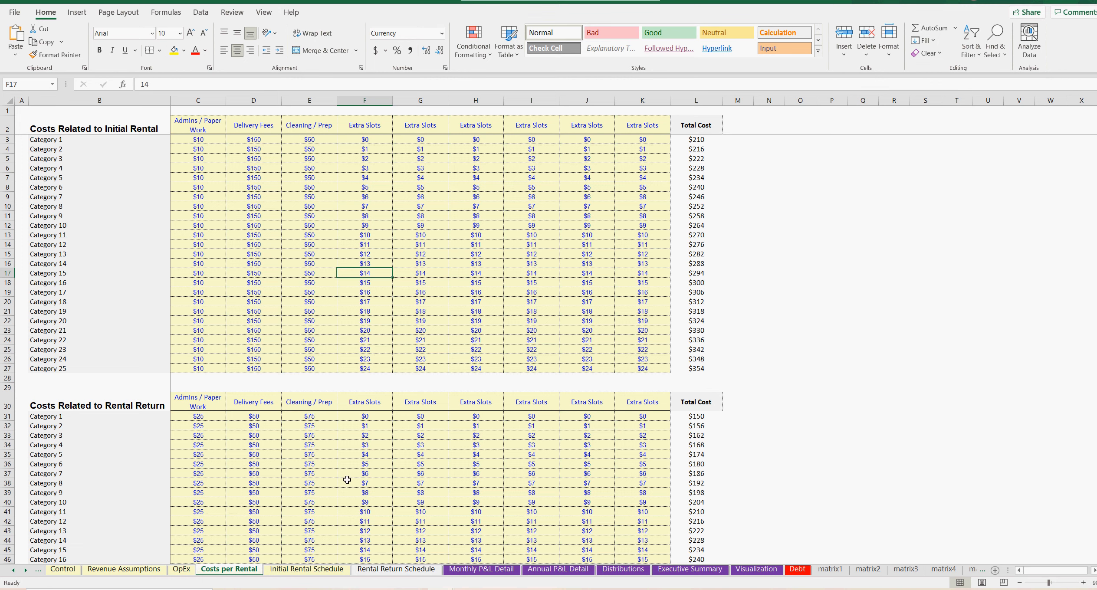
mouse_move(328, 473)
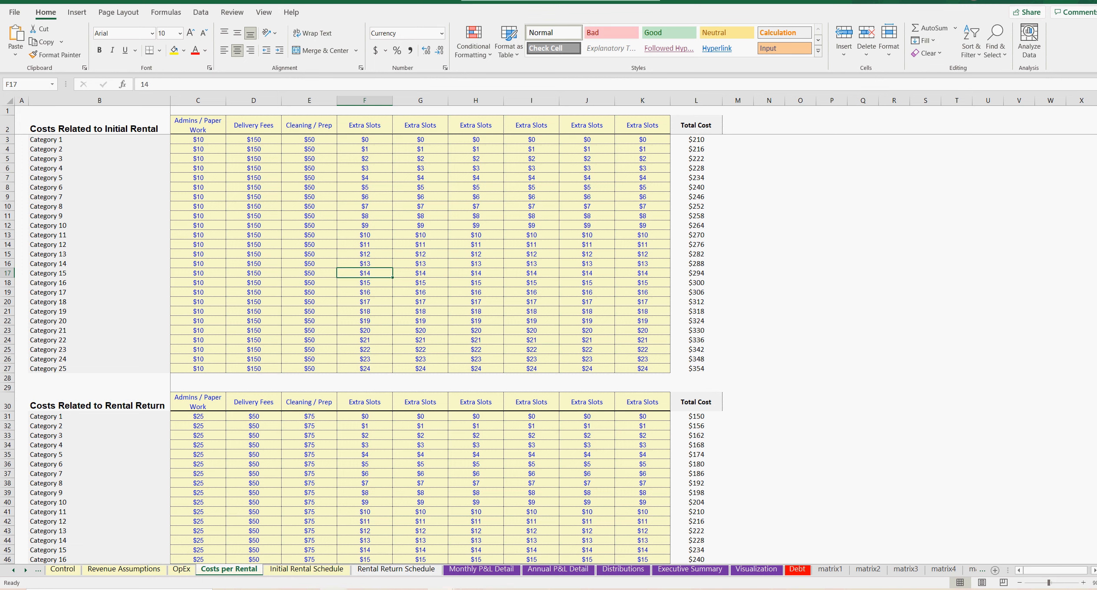
type("smarthelping.com")
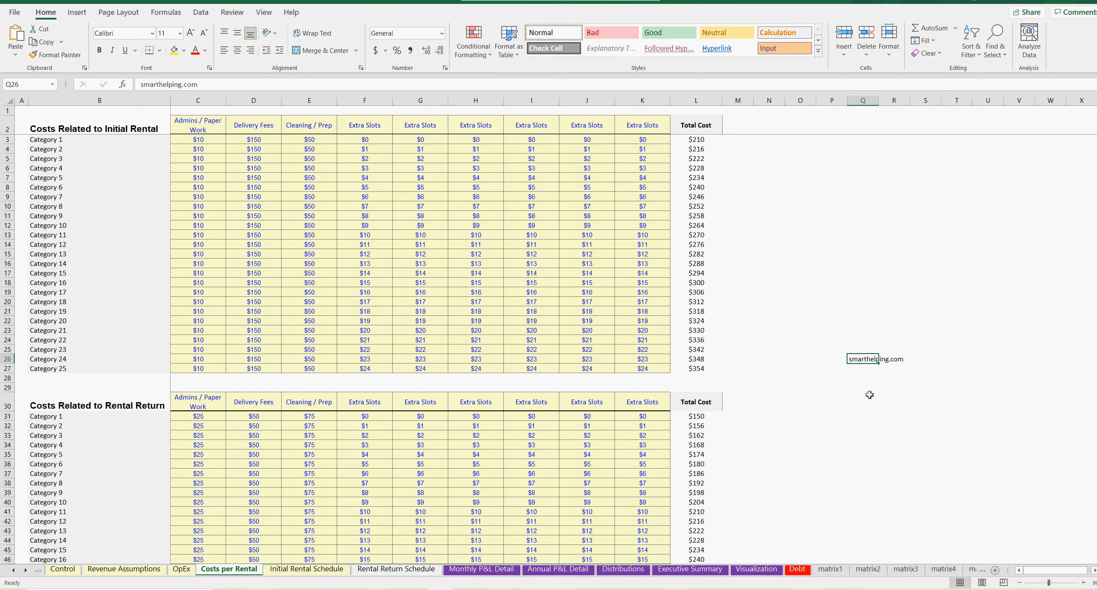
left_click(863, 368)
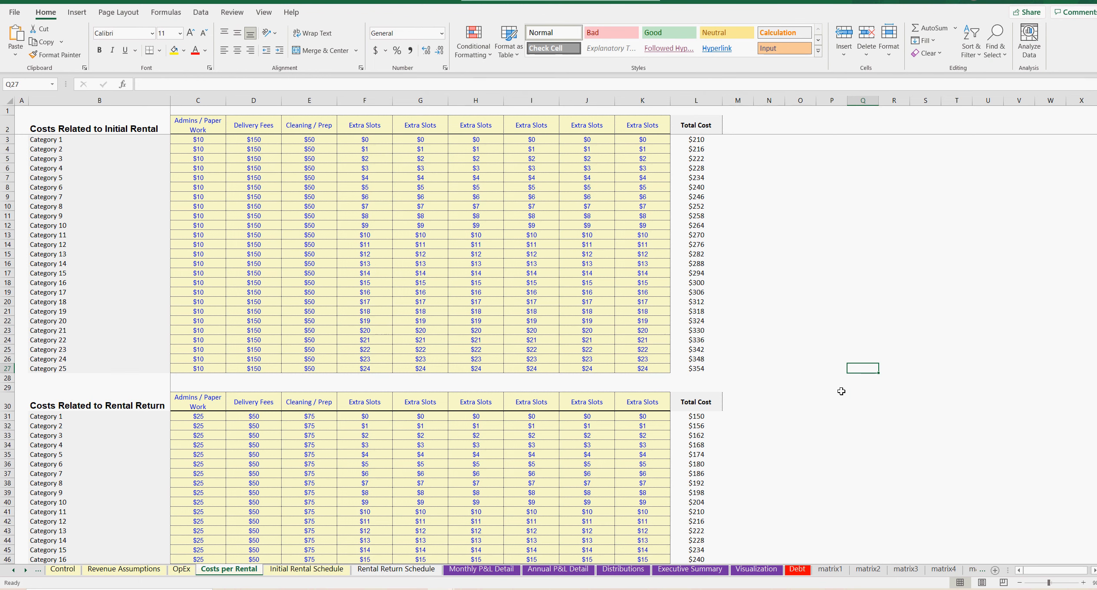